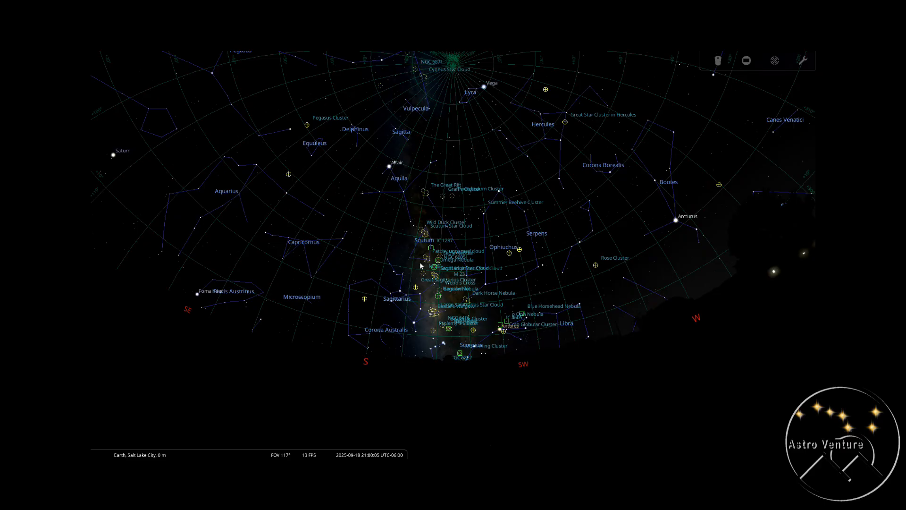
mouse_move(455, 335)
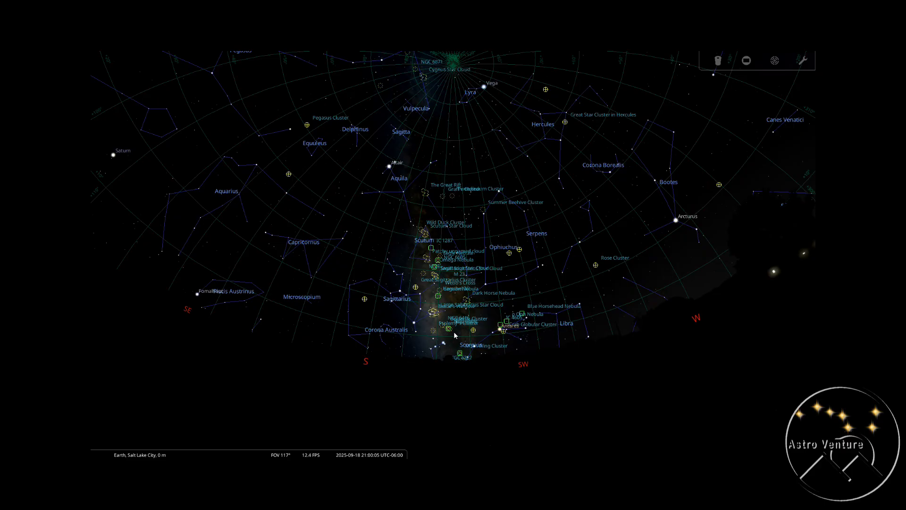
mouse_move(465, 340)
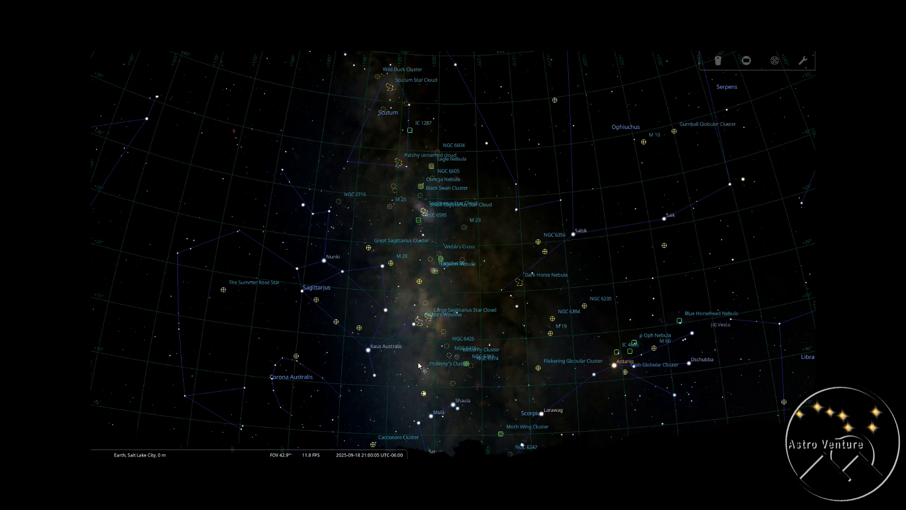
mouse_move(763, 156)
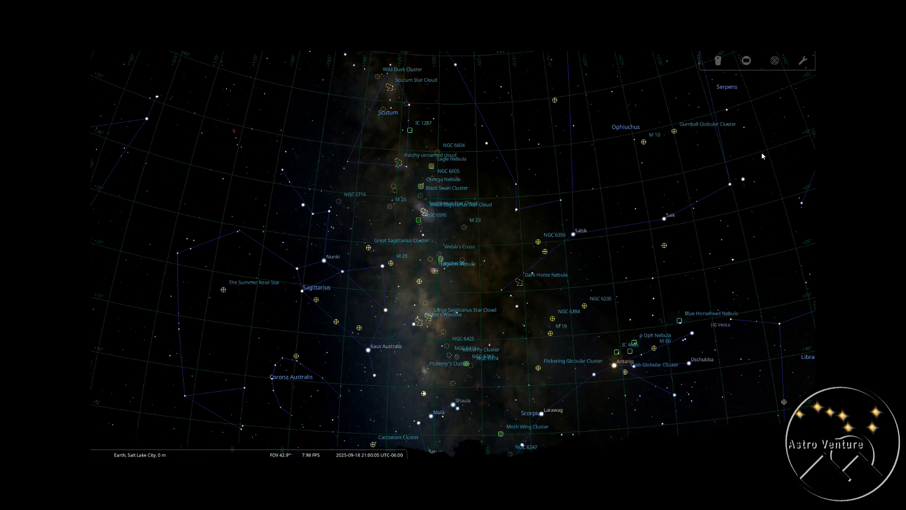
mouse_move(759, 158)
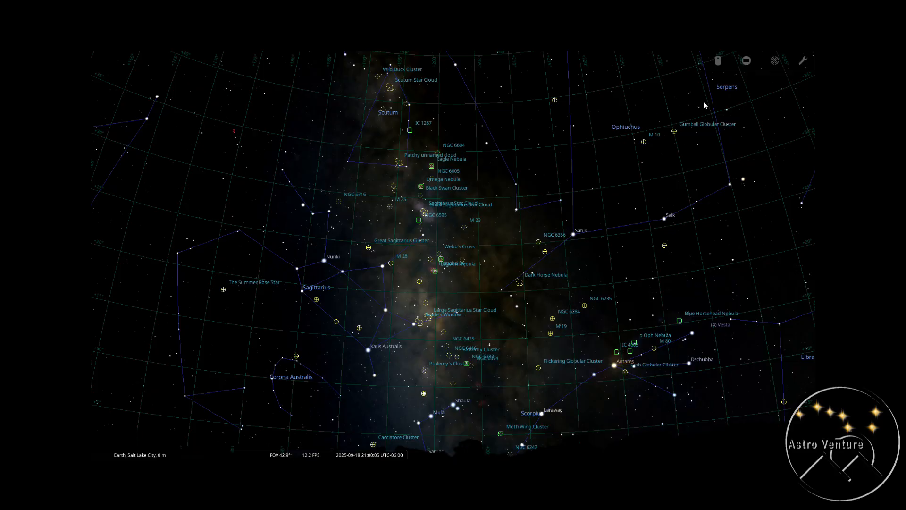
Step: Bring up the Date/Time window and adjust the hour for the 18 September 2025 evening sky
click(103, 301)
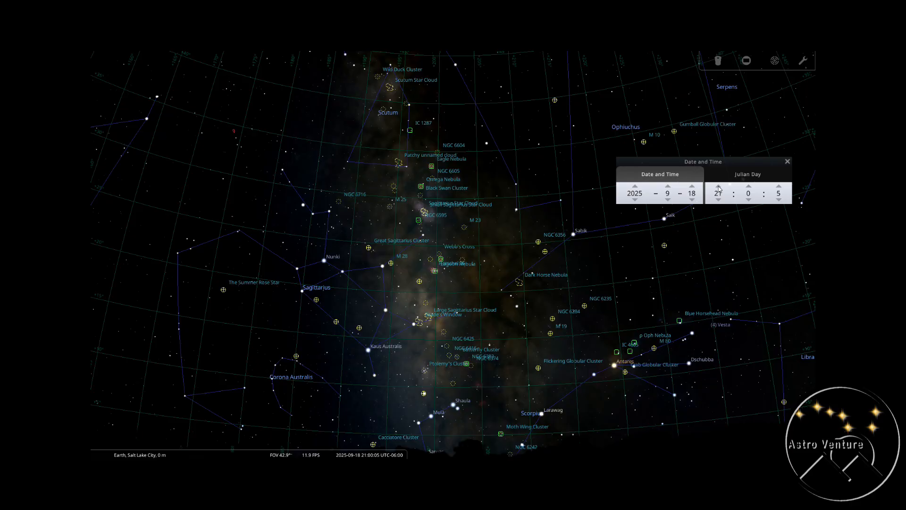
click(718, 190)
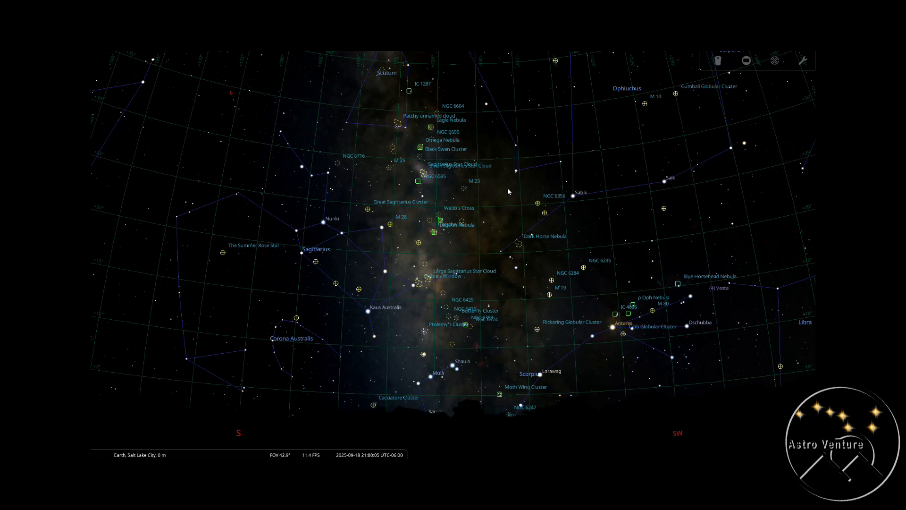
Step: Zoom out slightly toward the overhead sky around Cygnus, Deneb and Vega
scroll(down, 3)
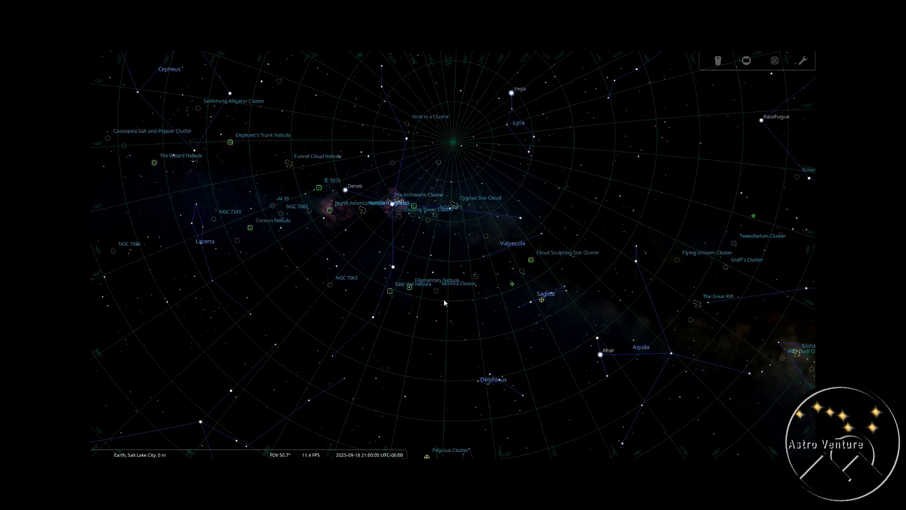
mouse_move(534, 251)
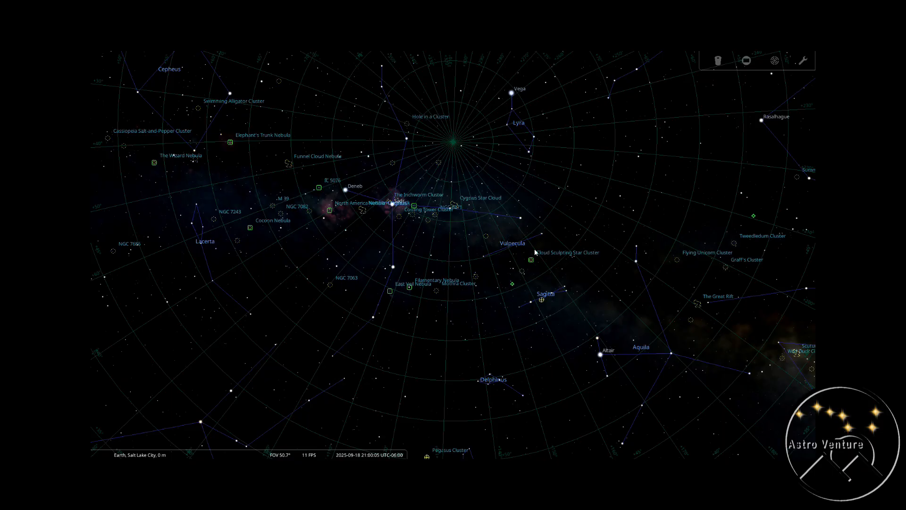
mouse_move(297, 228)
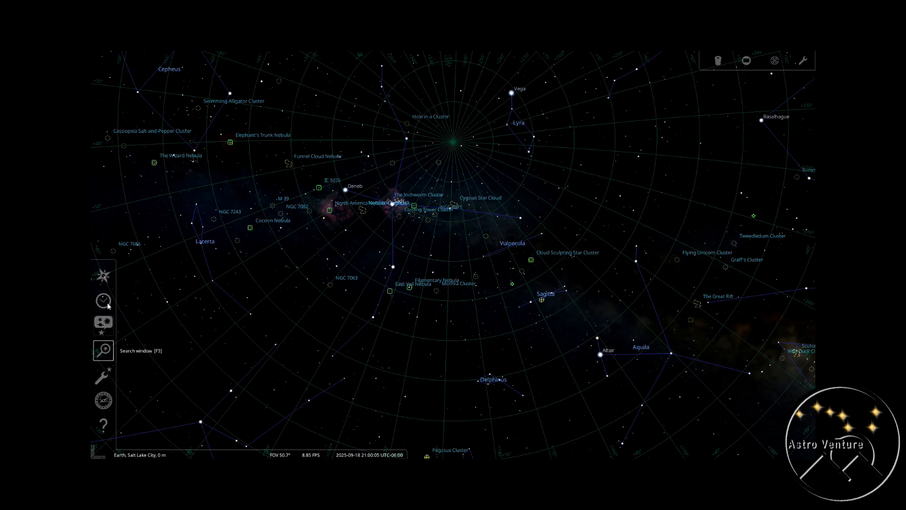
Step: Step the viewing hour forward through the night of 18-19 September 2025
click(103, 300)
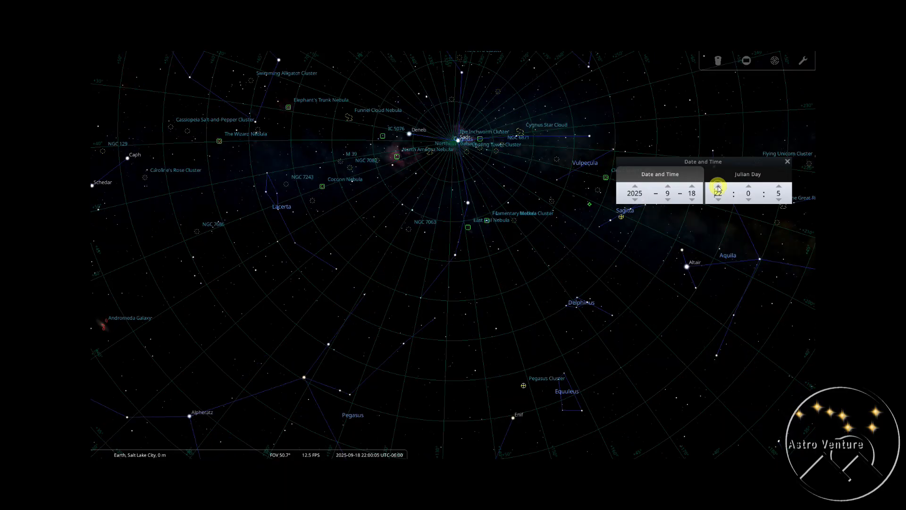
click(718, 186)
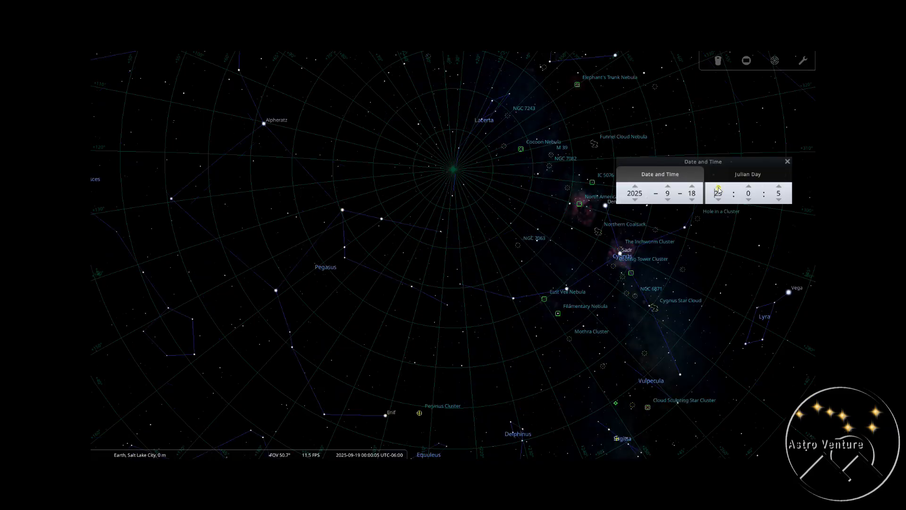
click(691, 184)
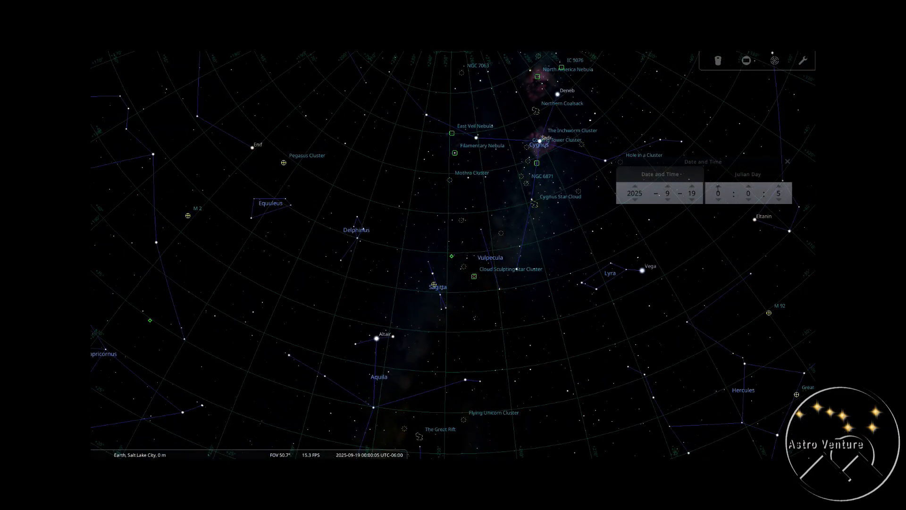
click(717, 188)
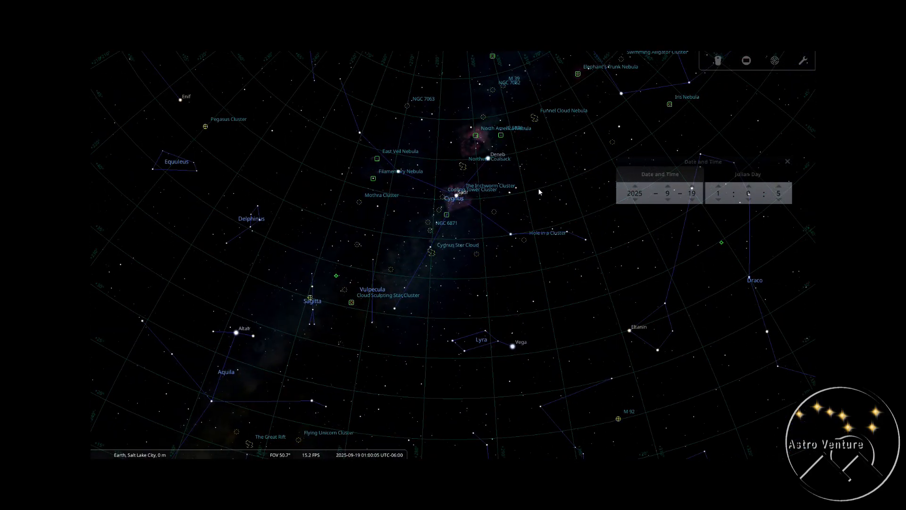
mouse_move(761, 164)
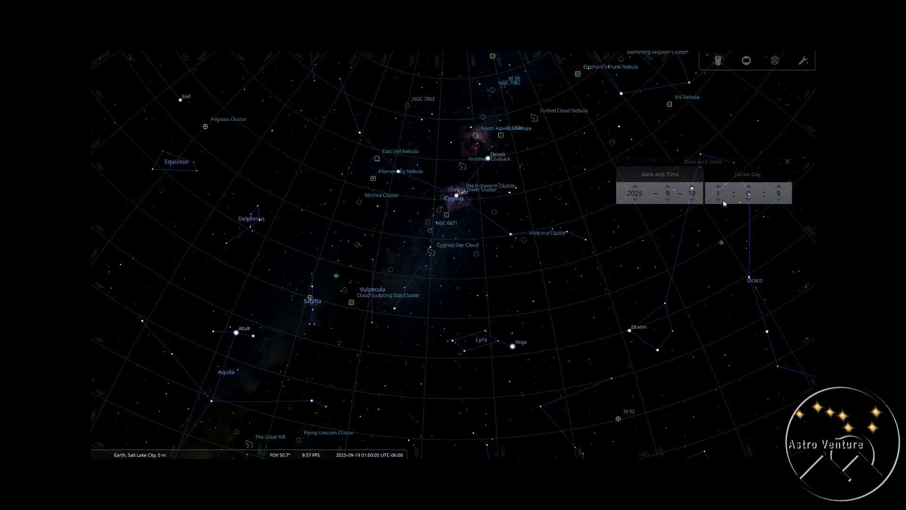
click(717, 186)
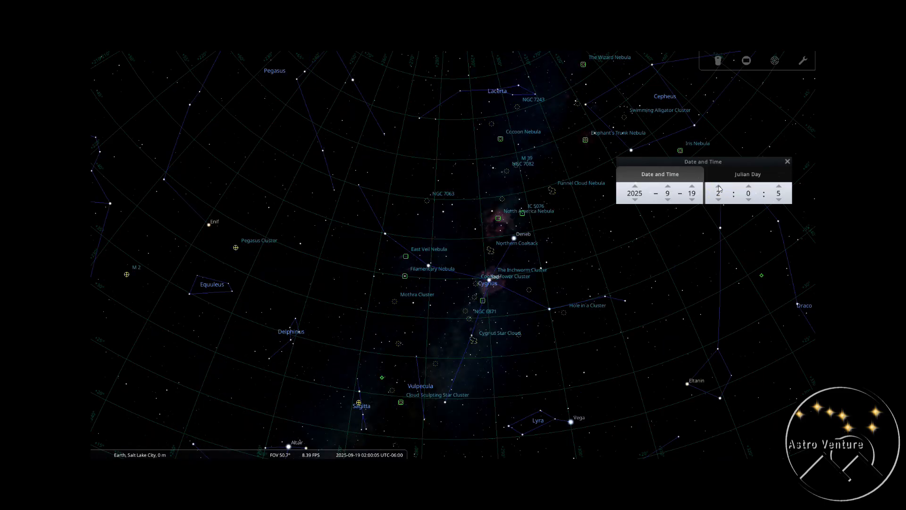
mouse_move(494, 309)
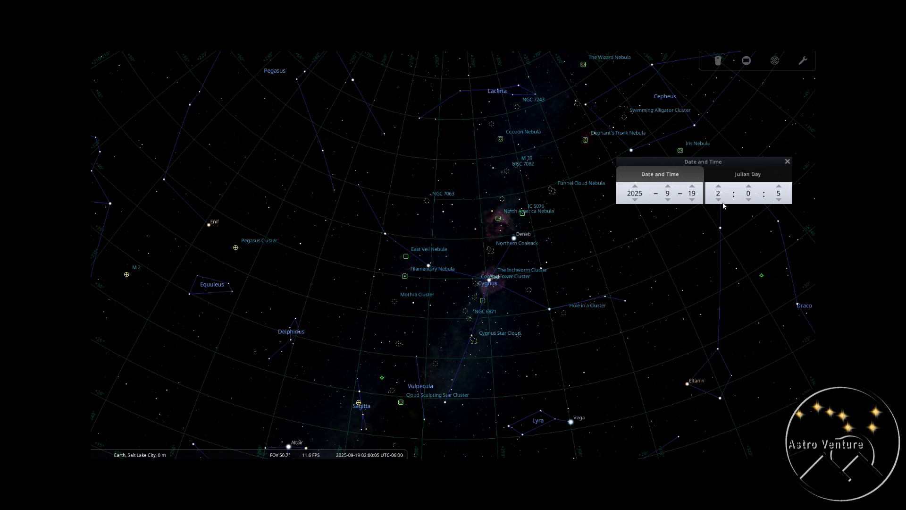
mouse_move(719, 192)
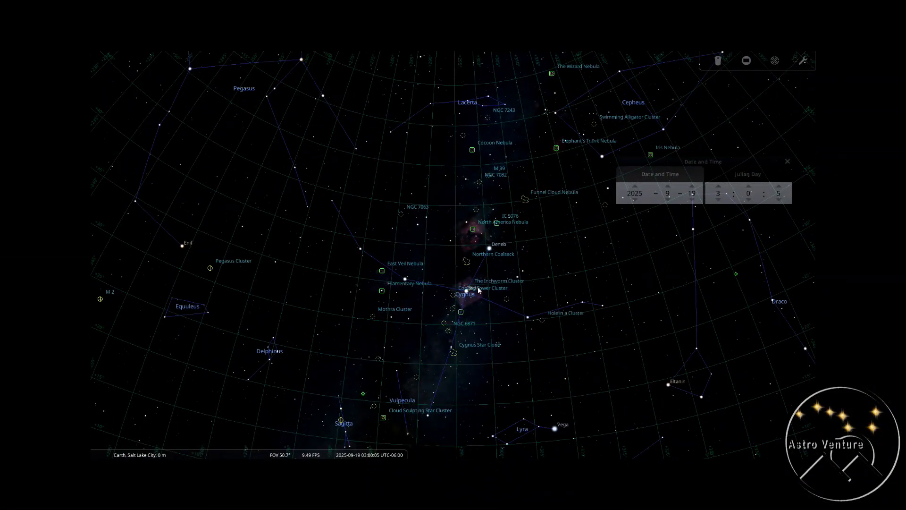
mouse_move(786, 186)
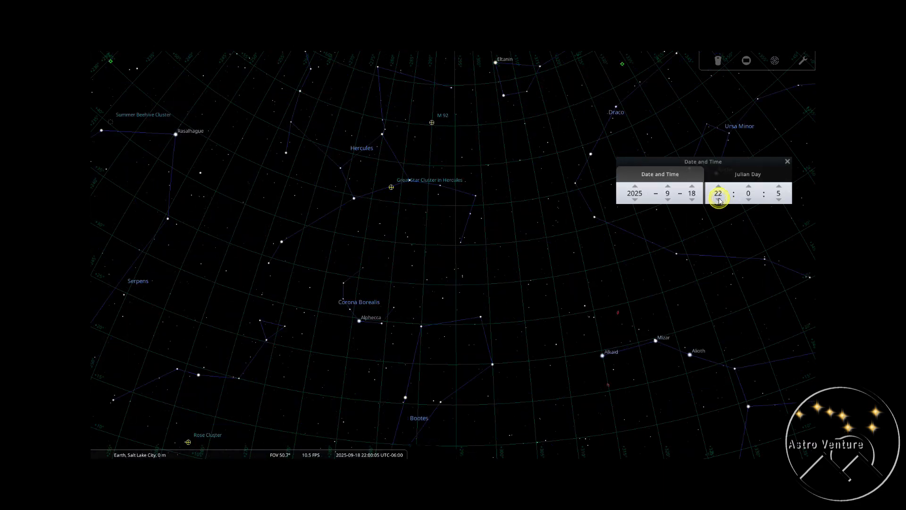
click(718, 200)
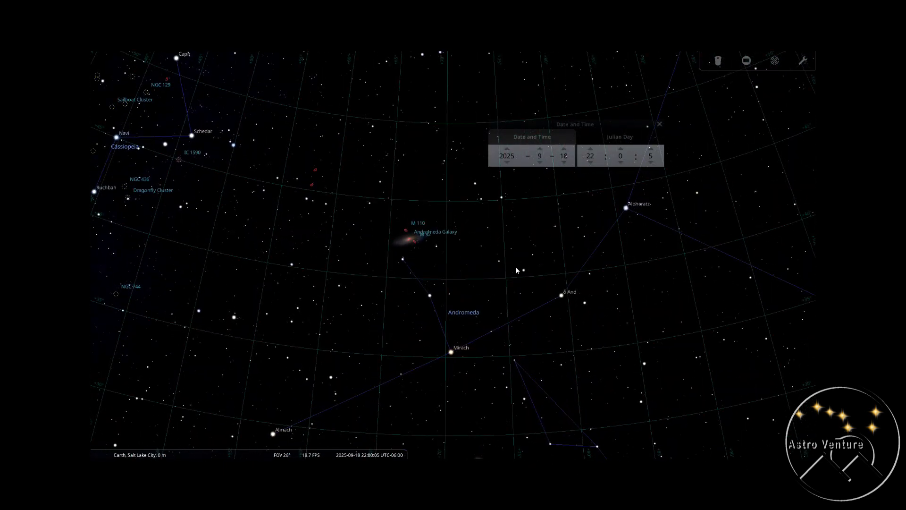
mouse_move(427, 281)
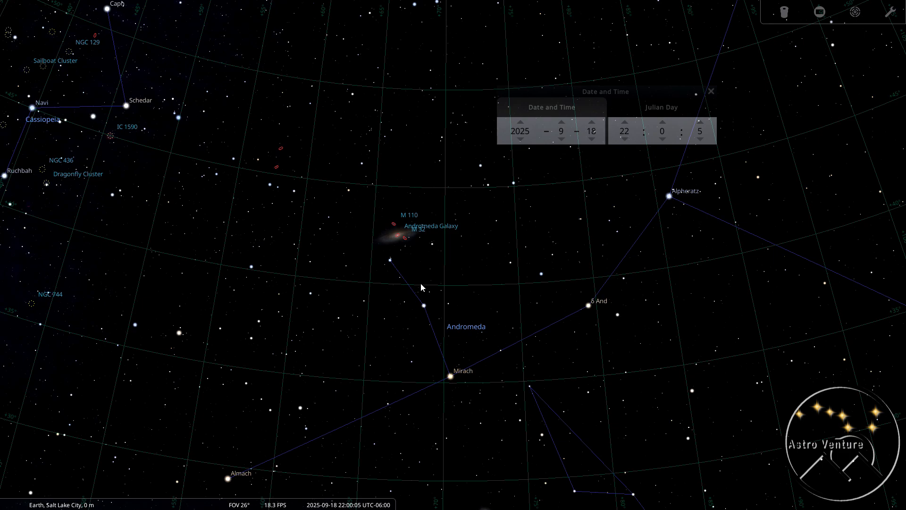
mouse_move(394, 260)
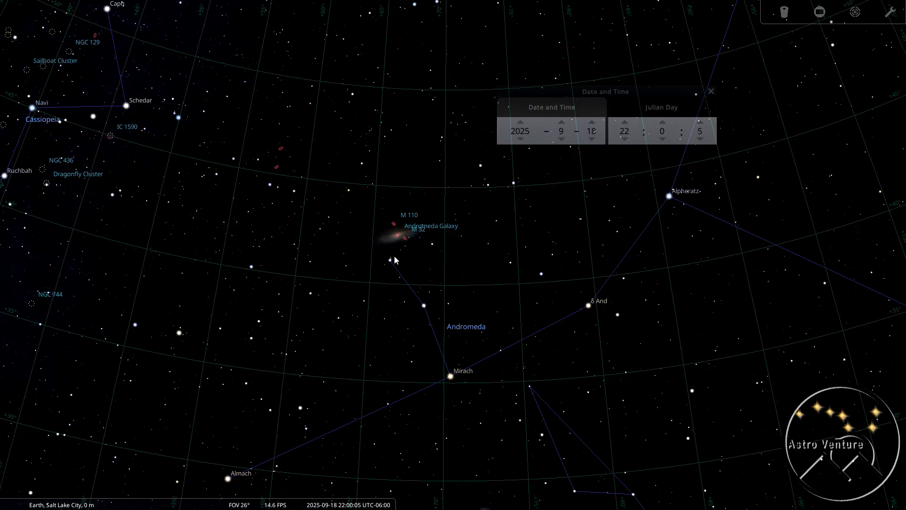
mouse_move(392, 257)
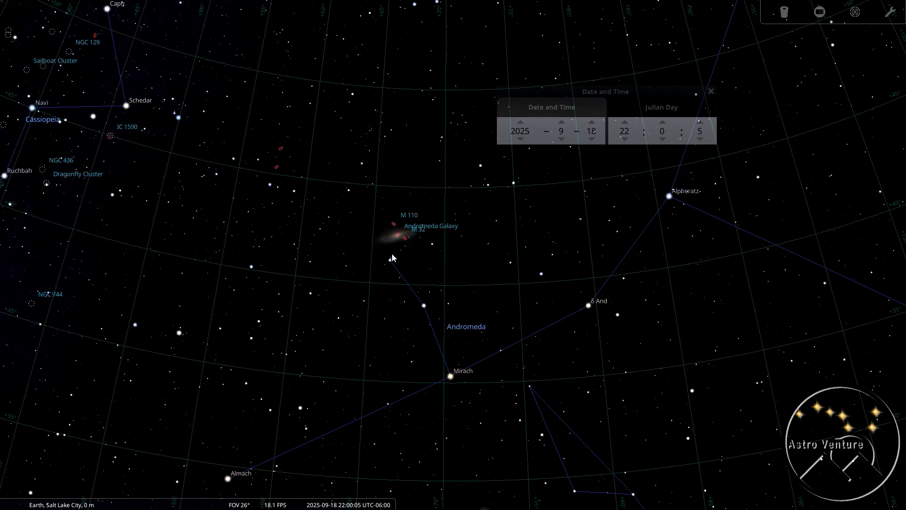
mouse_move(401, 243)
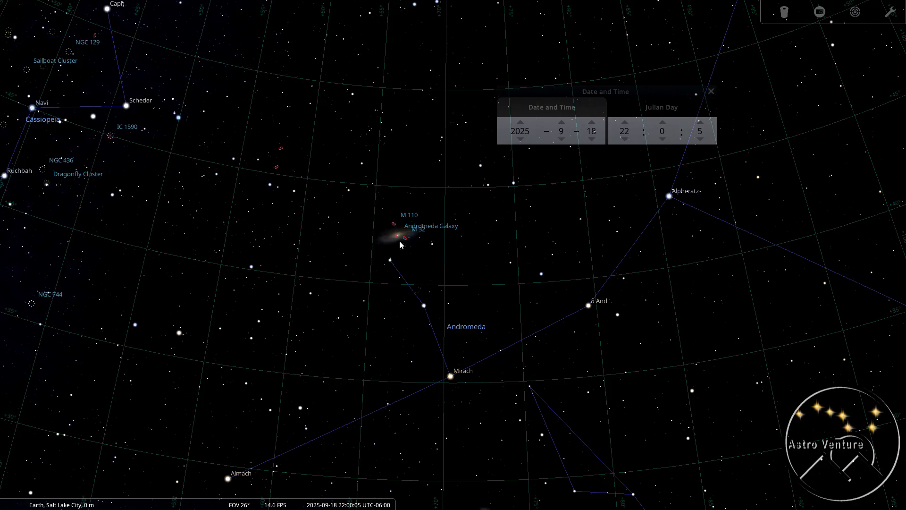
mouse_move(431, 235)
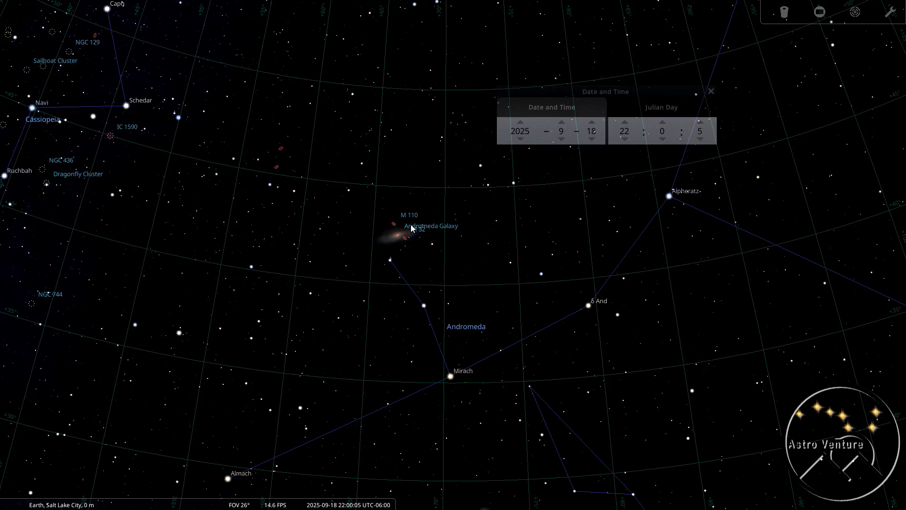
mouse_move(411, 233)
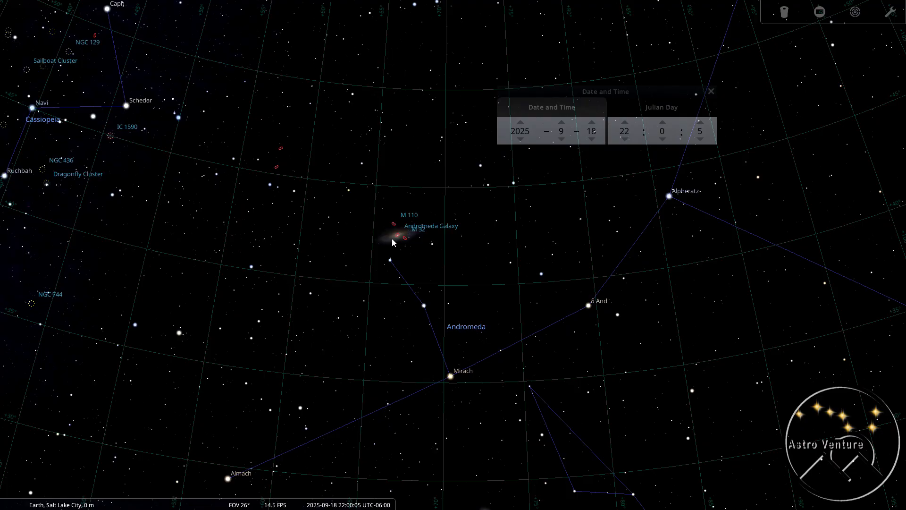
mouse_move(420, 265)
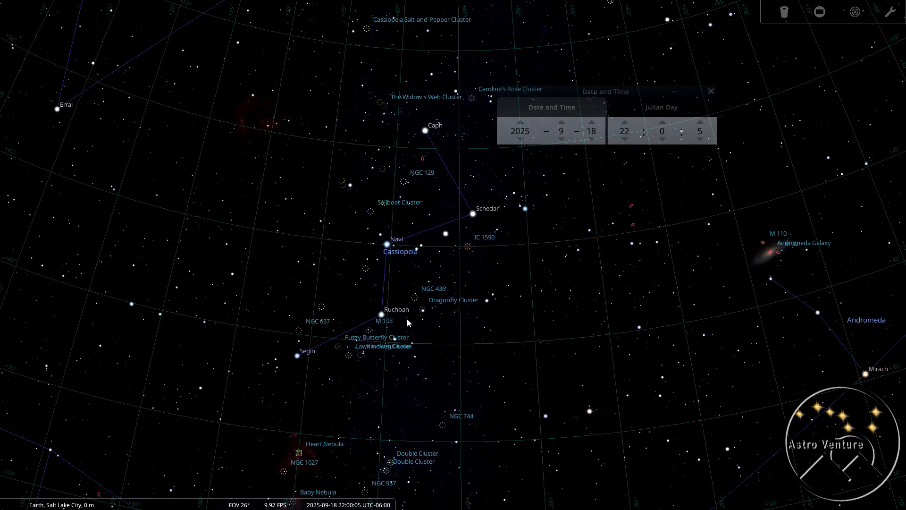
Step: Zoom out a little from Navi to take in Cassiopeia, Almach and the Blue Snowball
scroll(down, 3)
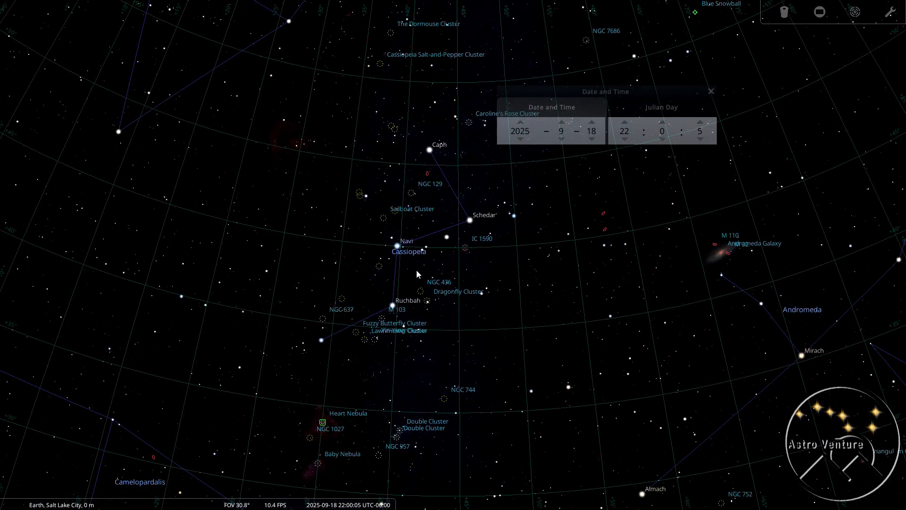
mouse_move(329, 240)
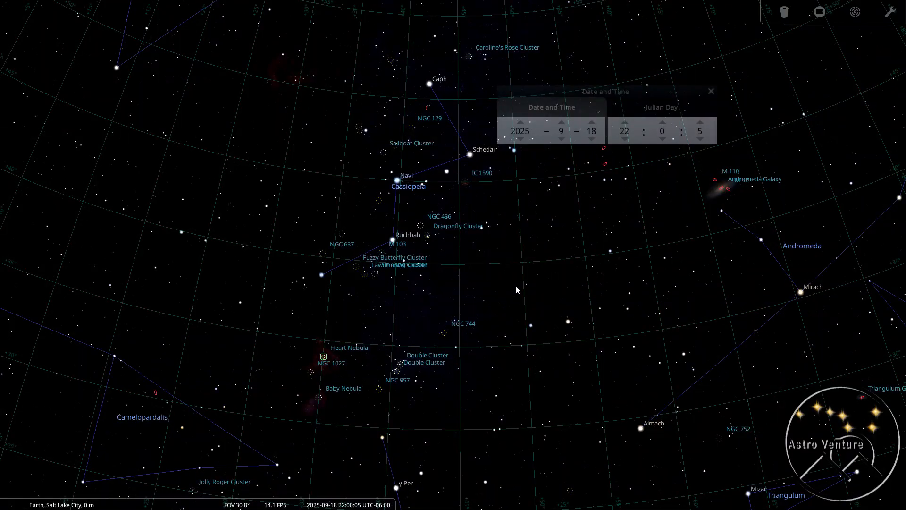
mouse_move(324, 370)
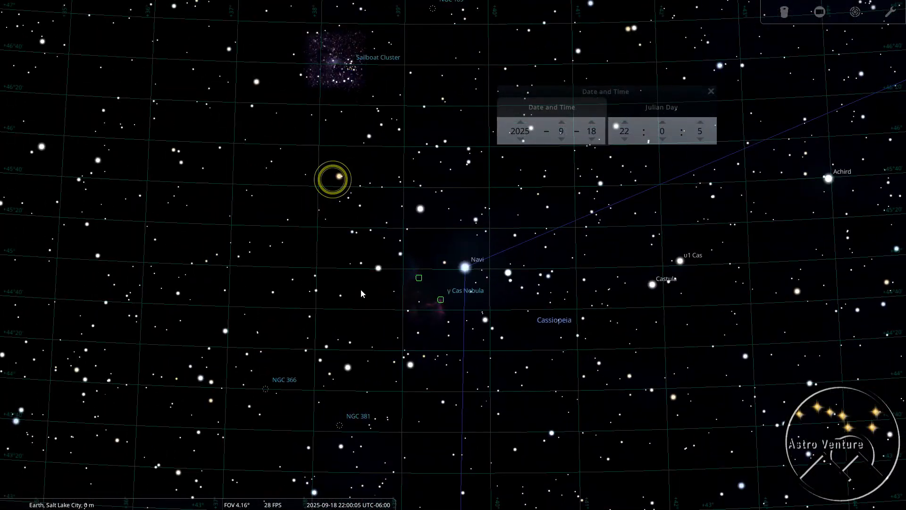
Step: Zoom out to about 50° showing Cepheus between Cassiopeia, Draco and Ursa Minor
scroll(down, 3)
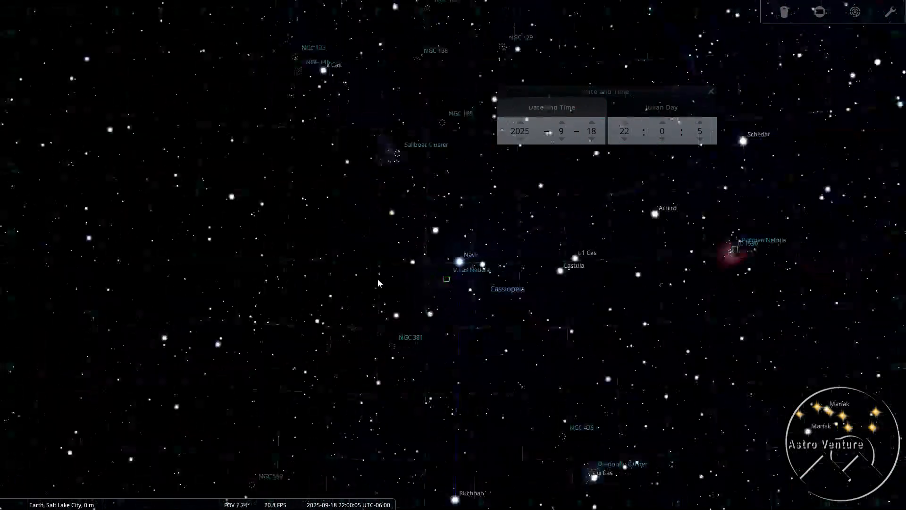
scroll(down, 3)
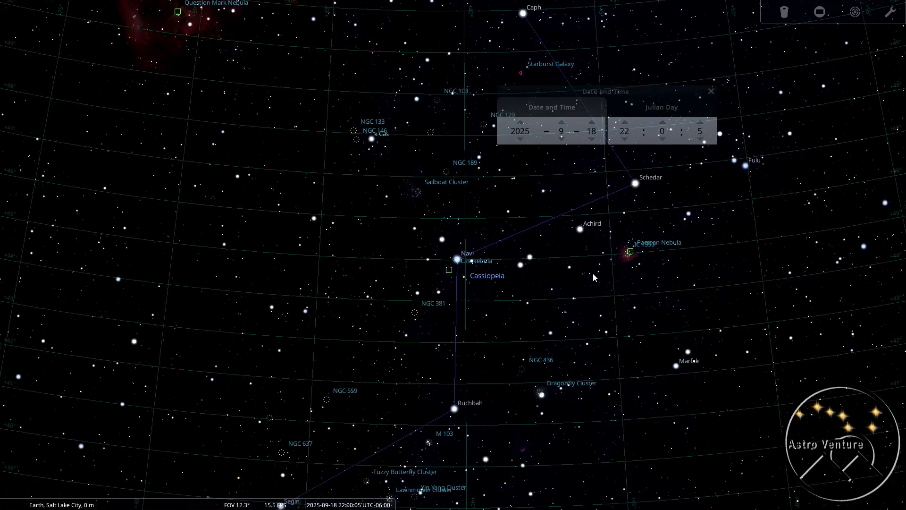
scroll(down, 3)
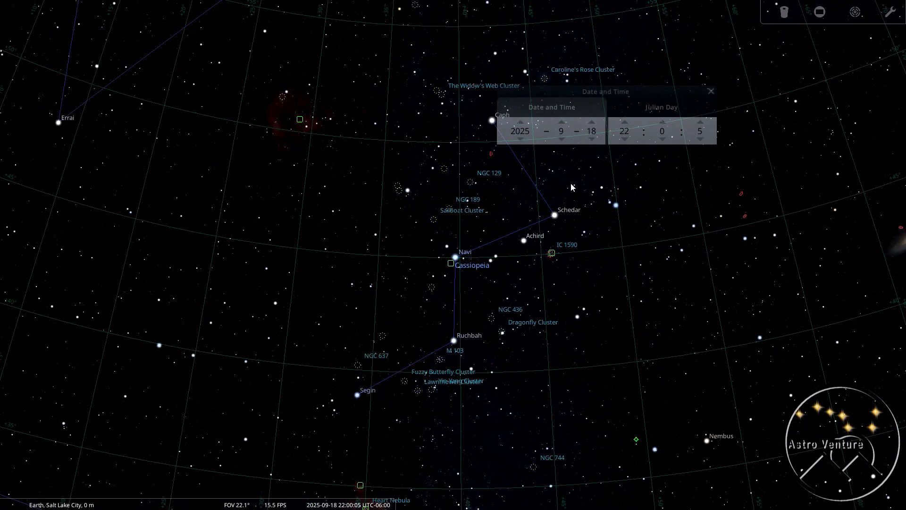
mouse_move(496, 287)
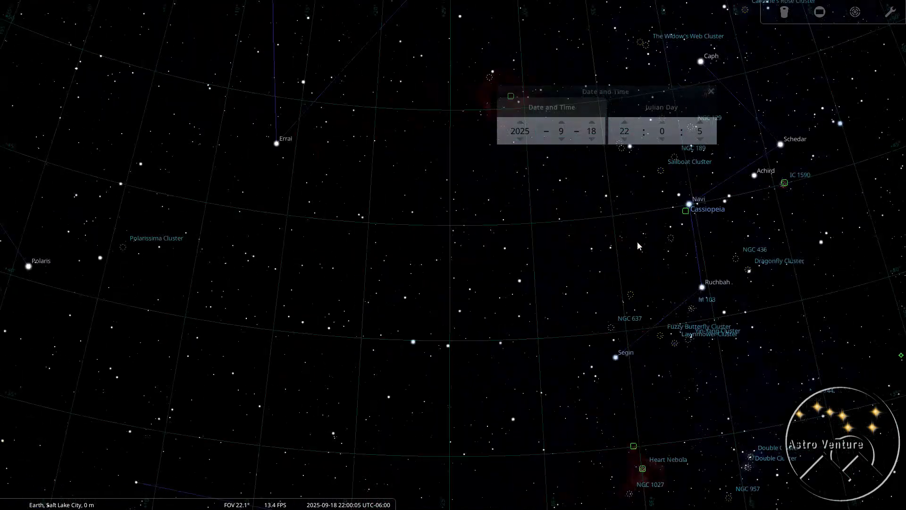
scroll(down, 3)
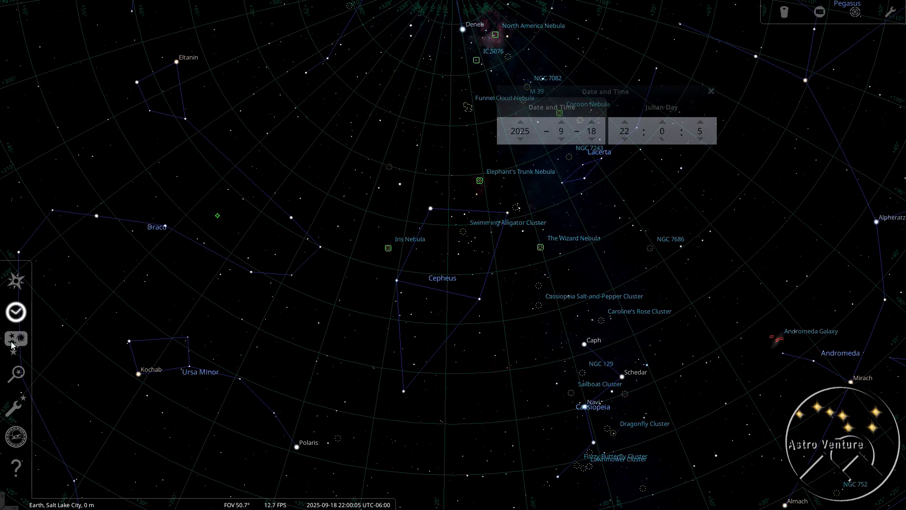
Step: Search for the Iris Nebula, NGC 7023, then widen the view slightly around it
click(16, 373)
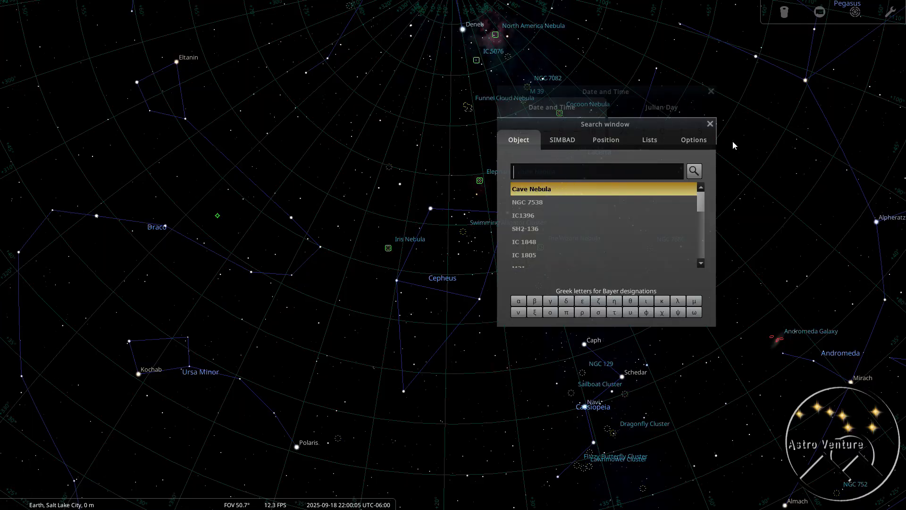
text(n)
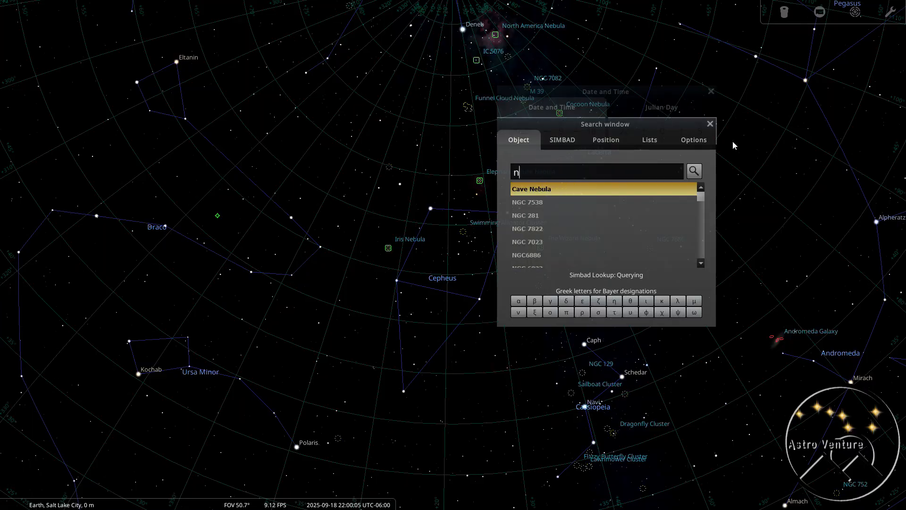
text(gc)
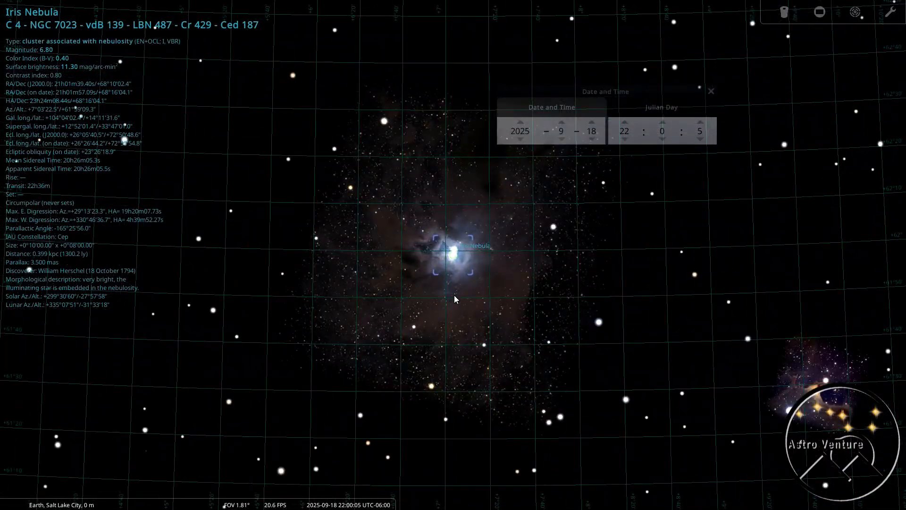
mouse_move(467, 231)
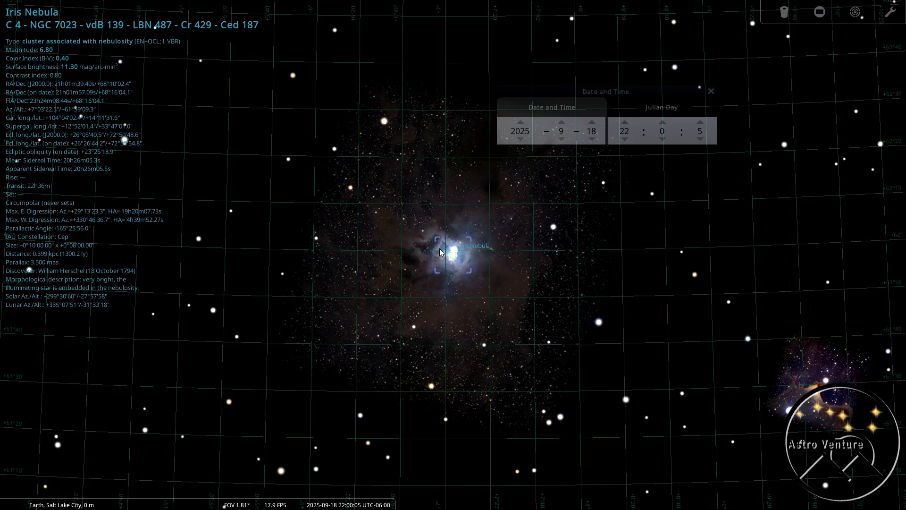
mouse_move(460, 254)
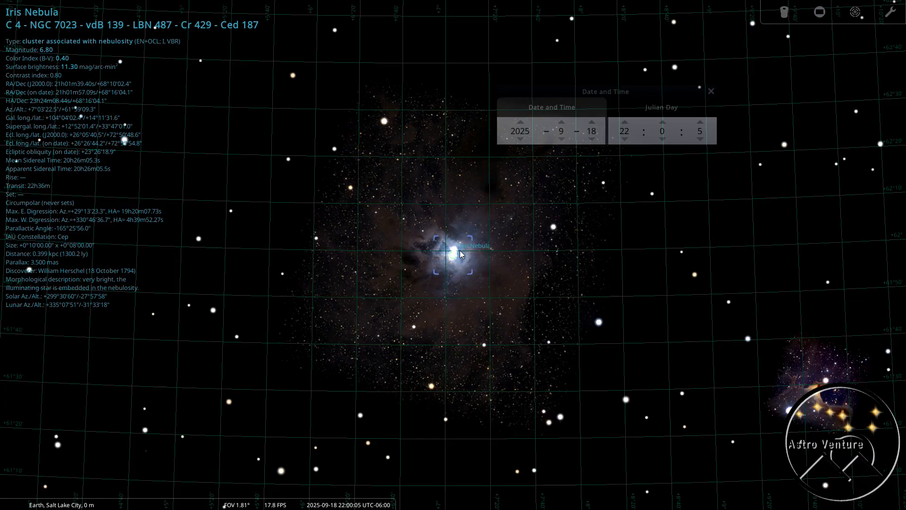
mouse_move(447, 274)
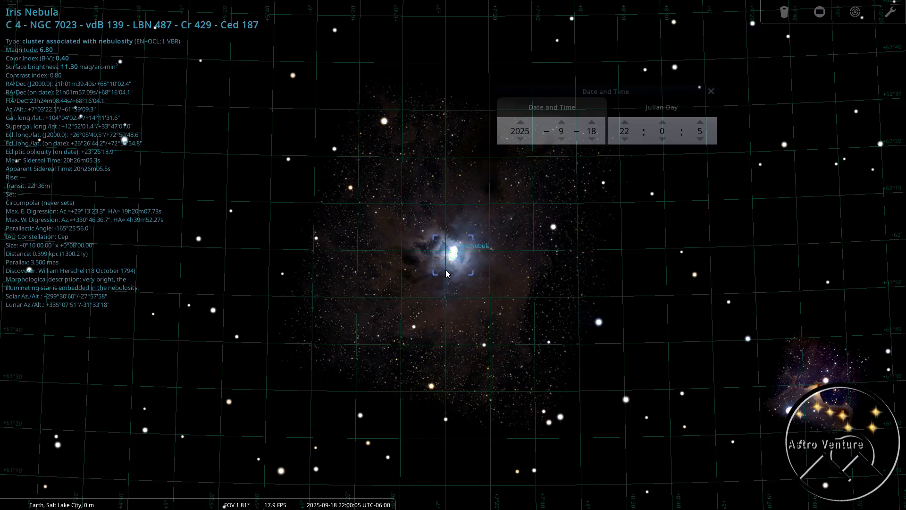
mouse_move(482, 337)
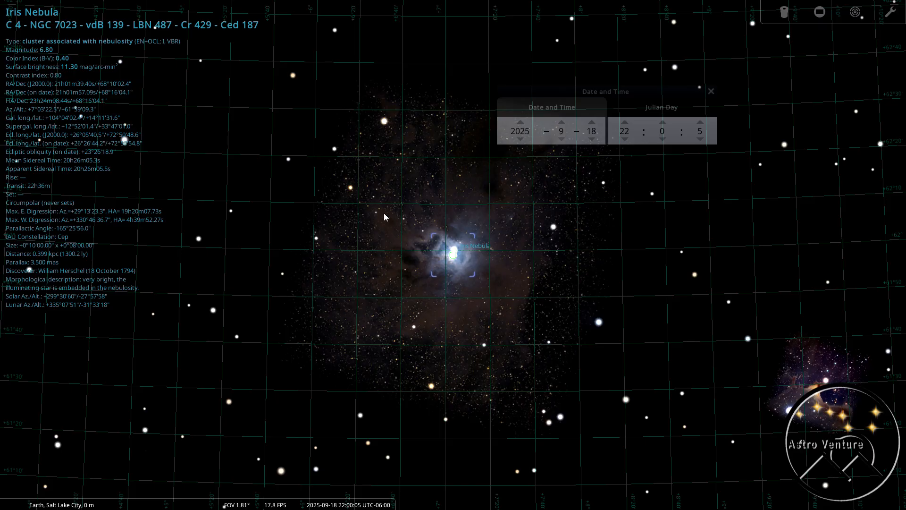
mouse_move(518, 210)
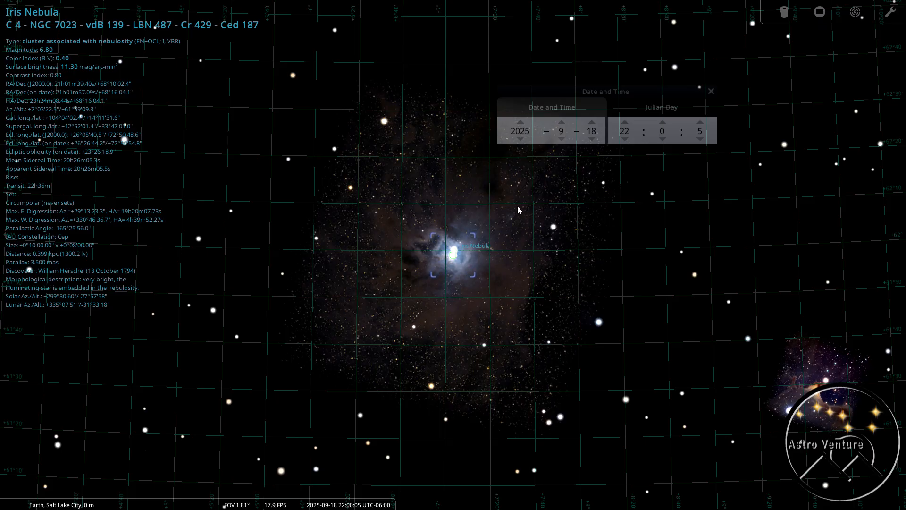
mouse_move(454, 241)
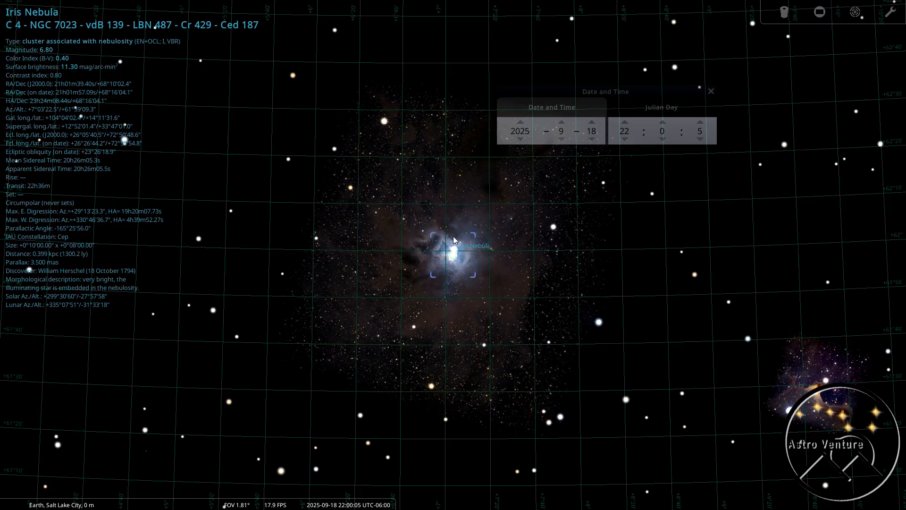
mouse_move(449, 265)
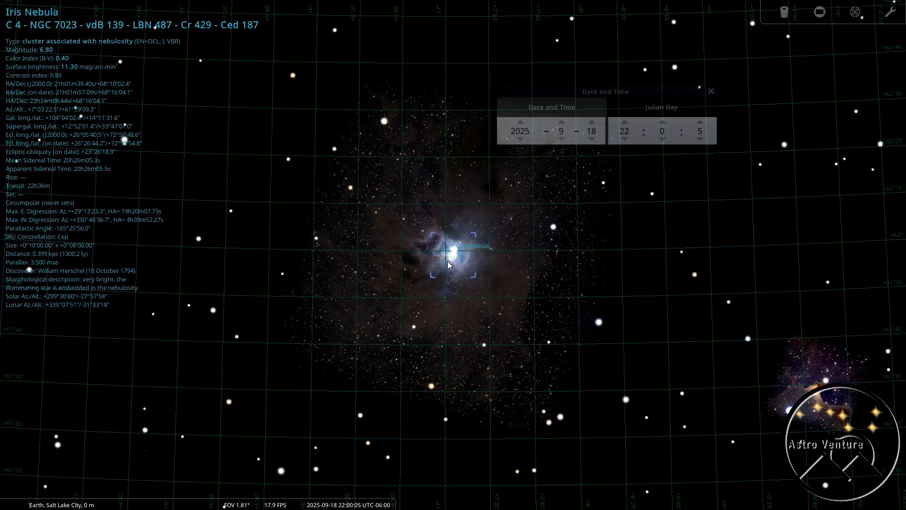
mouse_move(455, 259)
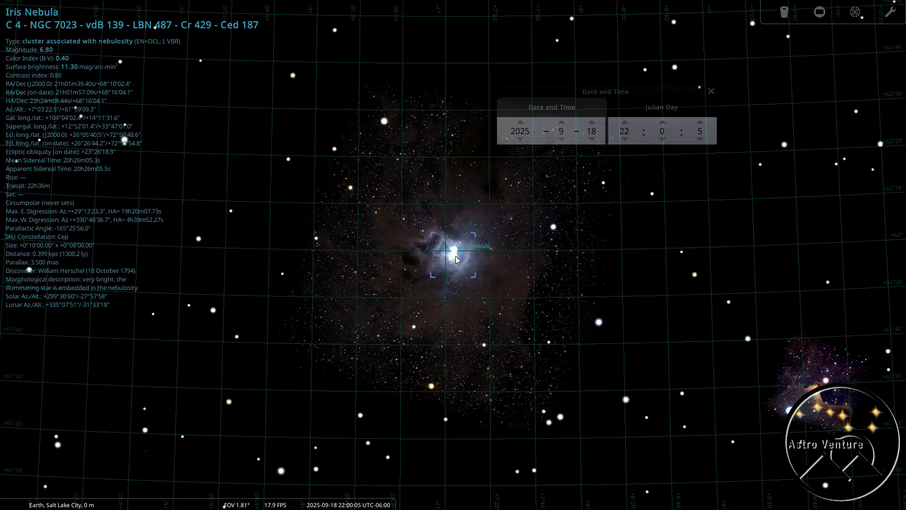
mouse_move(460, 264)
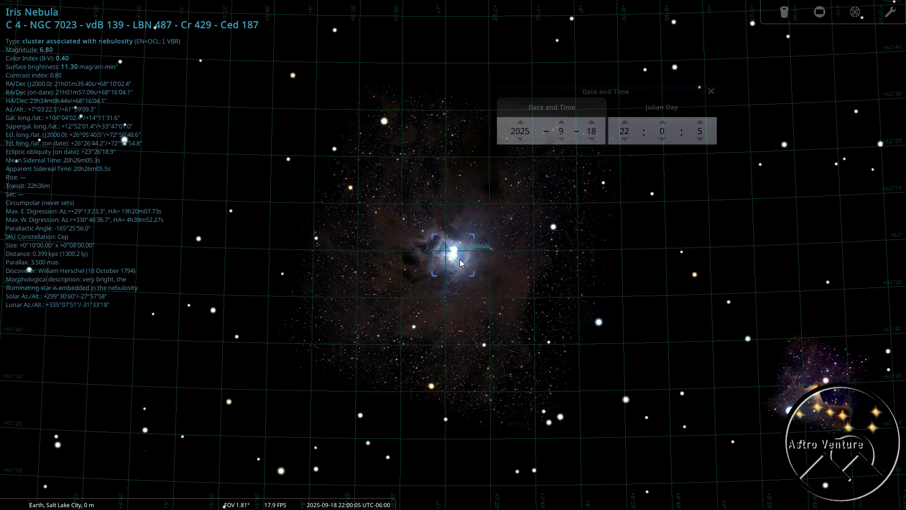
scroll(down, 3)
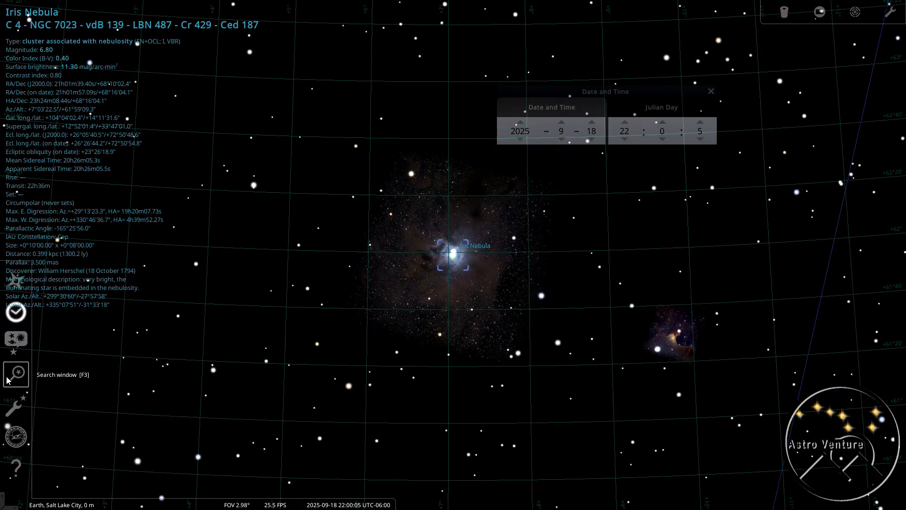
click(16, 373)
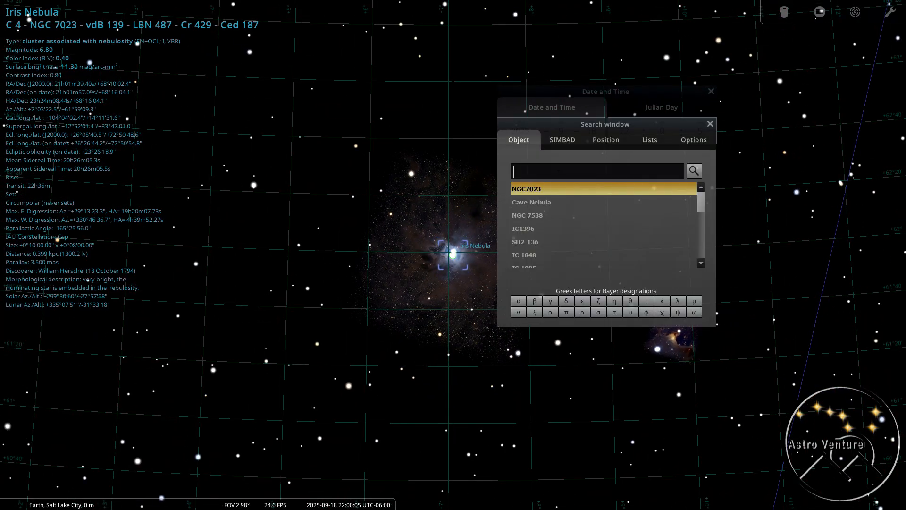
Step: Search IC1396 and centre the Elephant's Trunk Nebula in a slightly wider view
text(ic13)
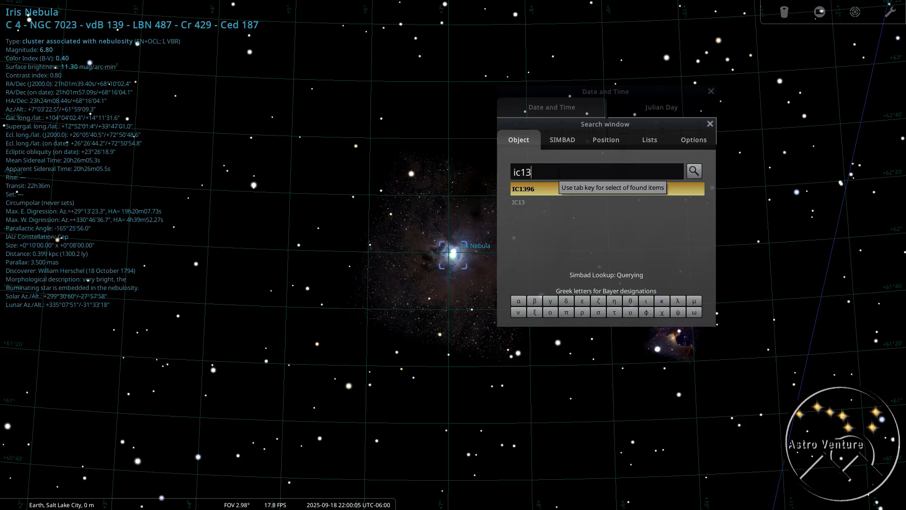
click(524, 189)
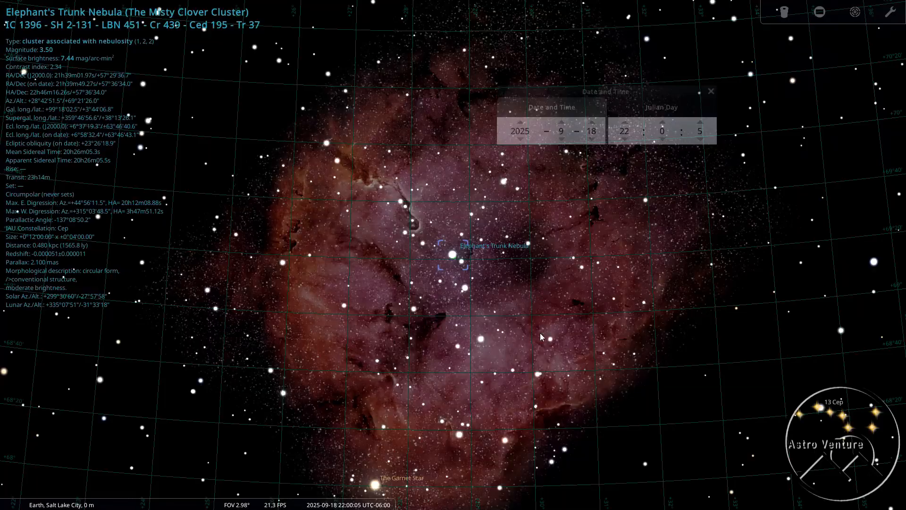
mouse_move(504, 257)
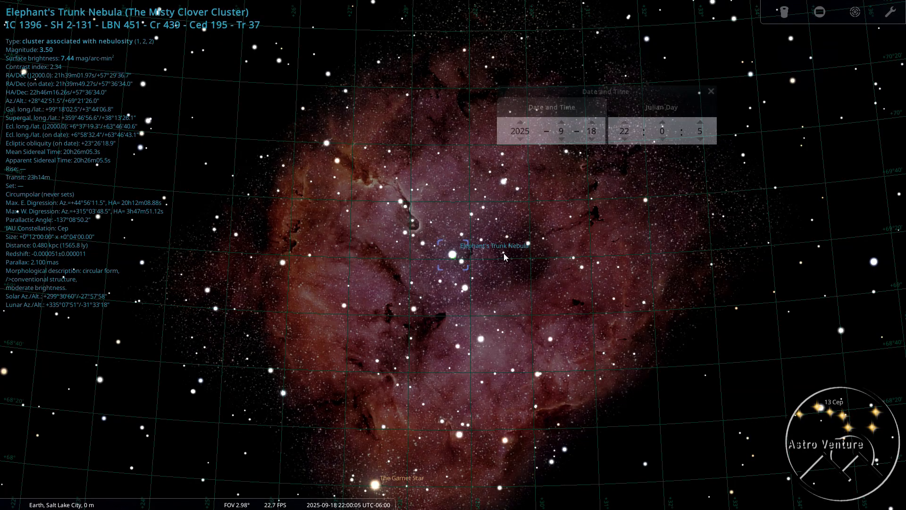
scroll(down, 3)
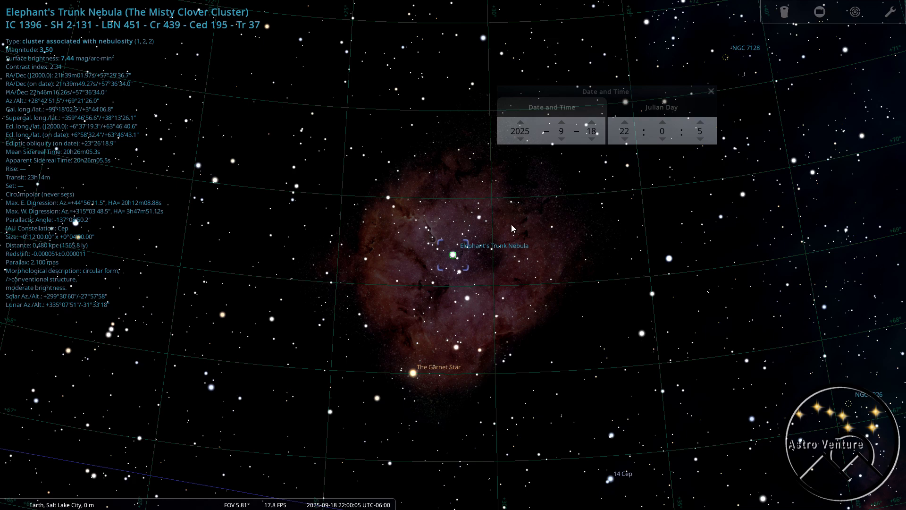
mouse_move(526, 229)
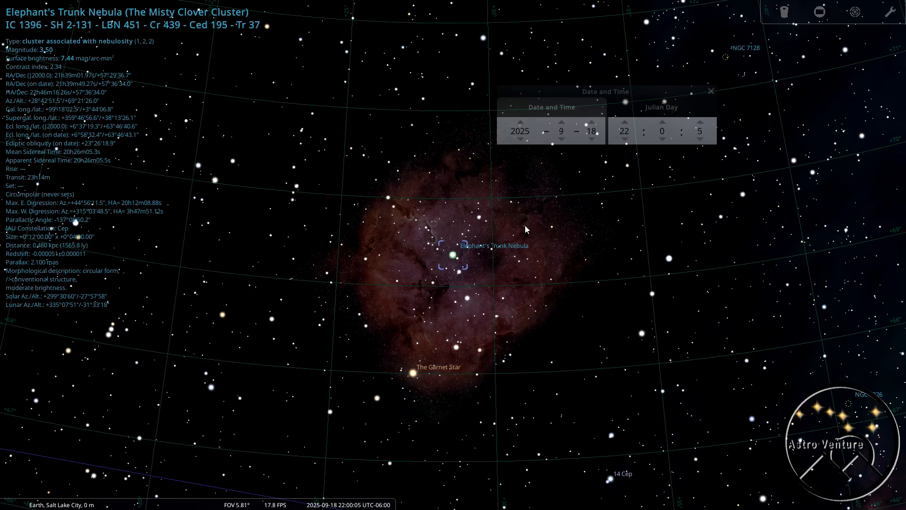
mouse_move(634, 282)
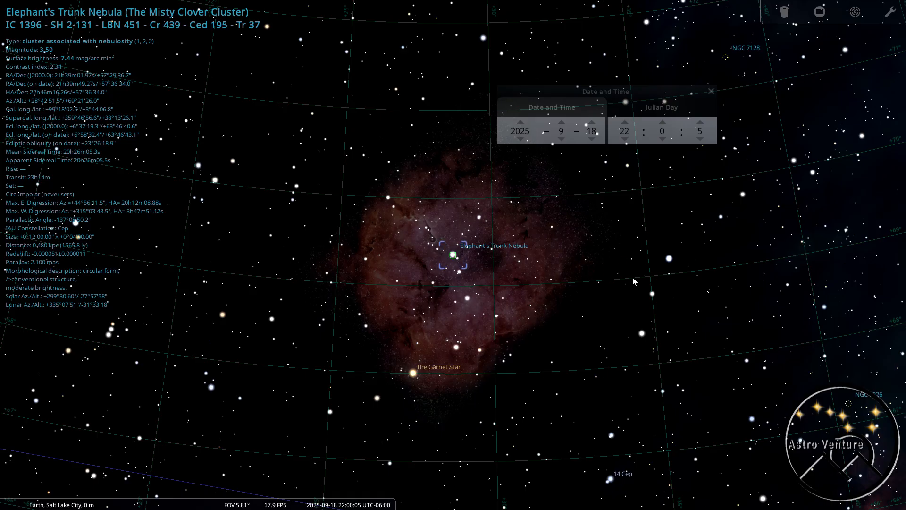
mouse_move(3, 324)
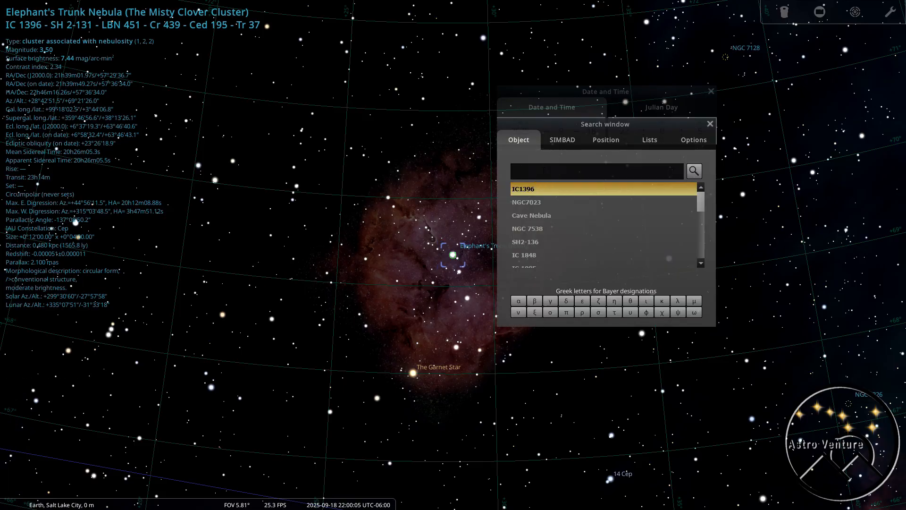
Step: Search NGC 7380 and zoom in close on the Wizard Nebula
text(ngc73)
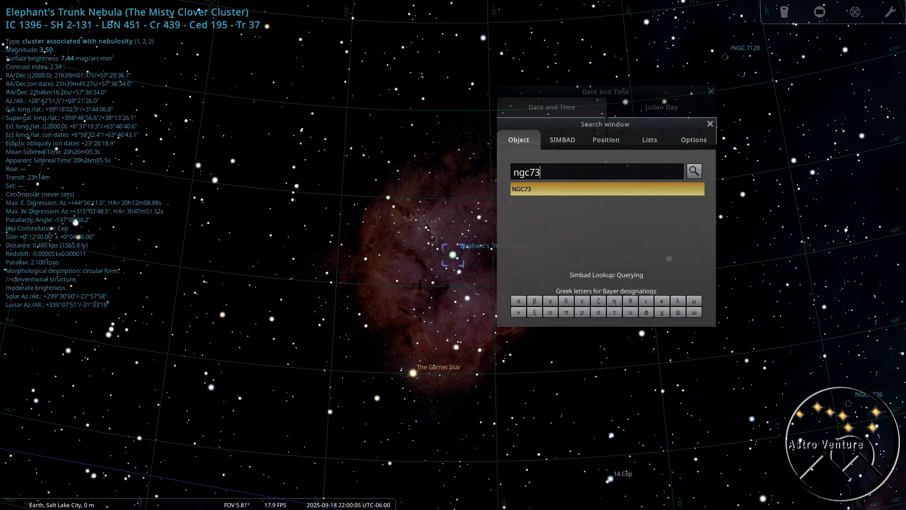
click(606, 189)
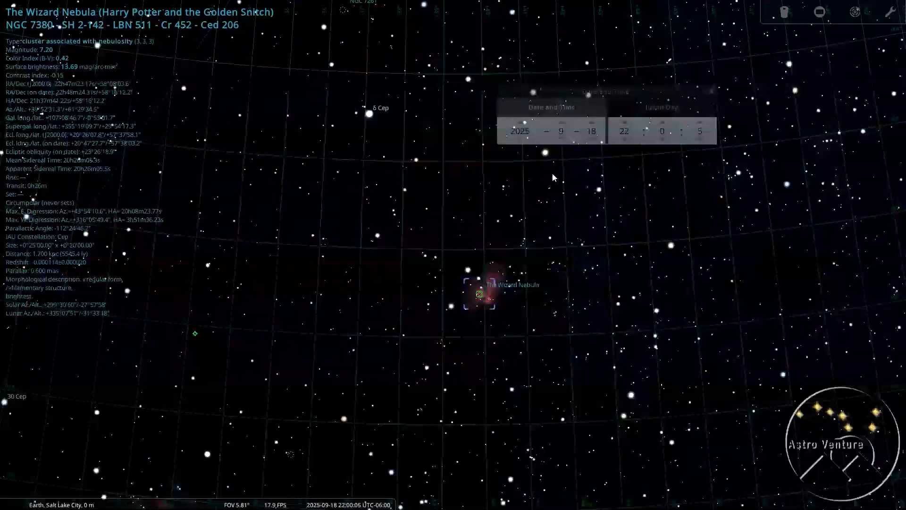
scroll(up, 3)
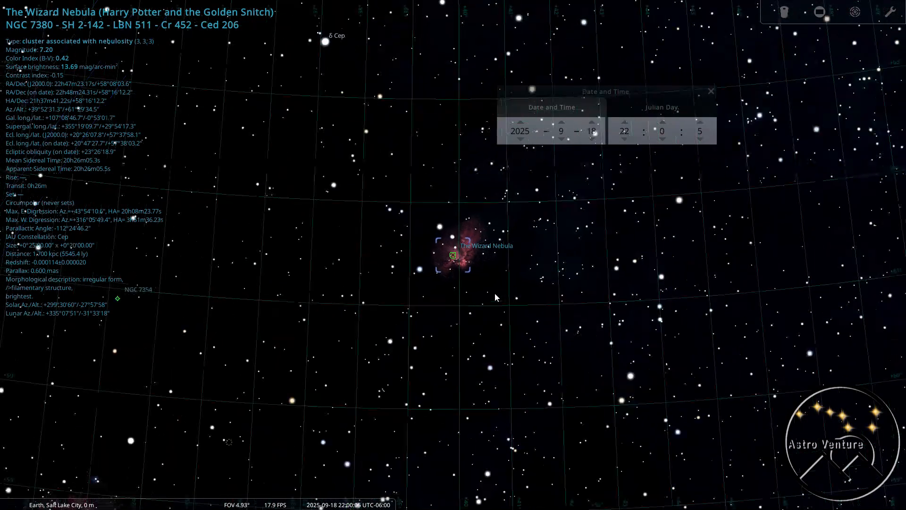
scroll(up, 3)
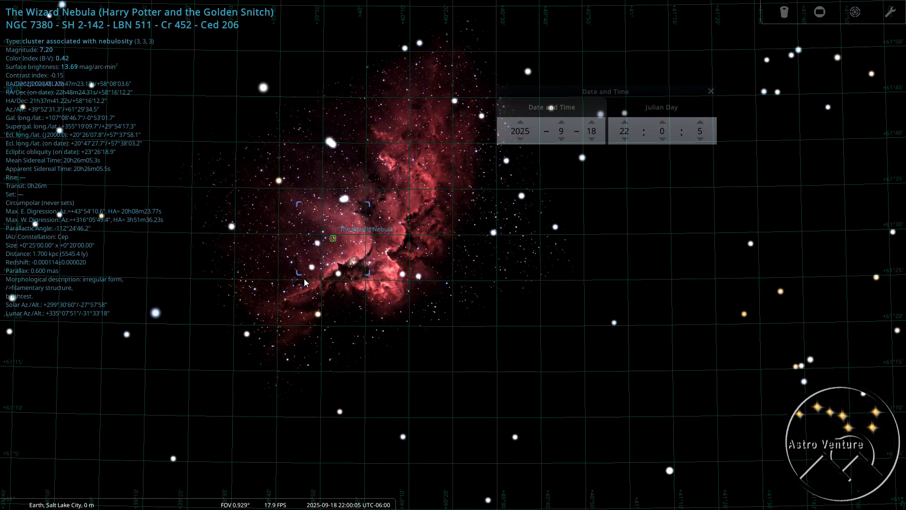
mouse_move(425, 243)
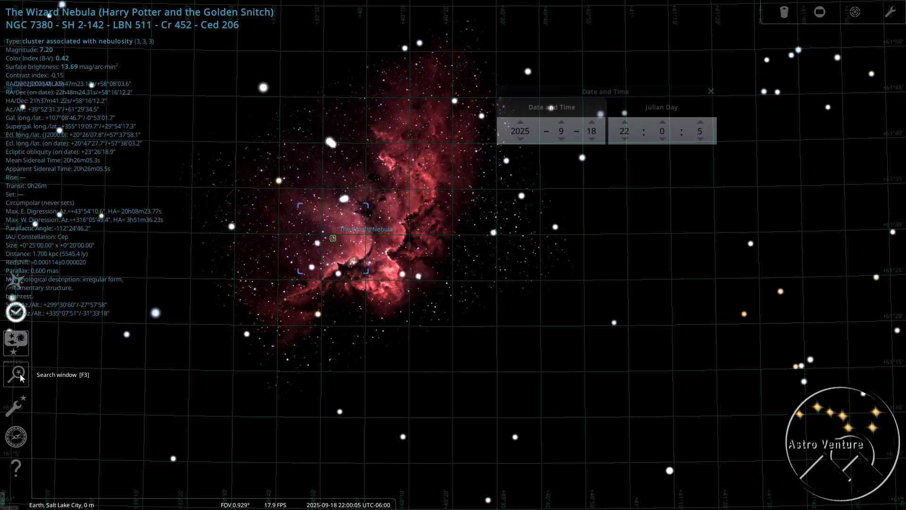
Step: Search NGC 7822 and zoom out until the Question Mark Nebula fits the view
click(16, 374)
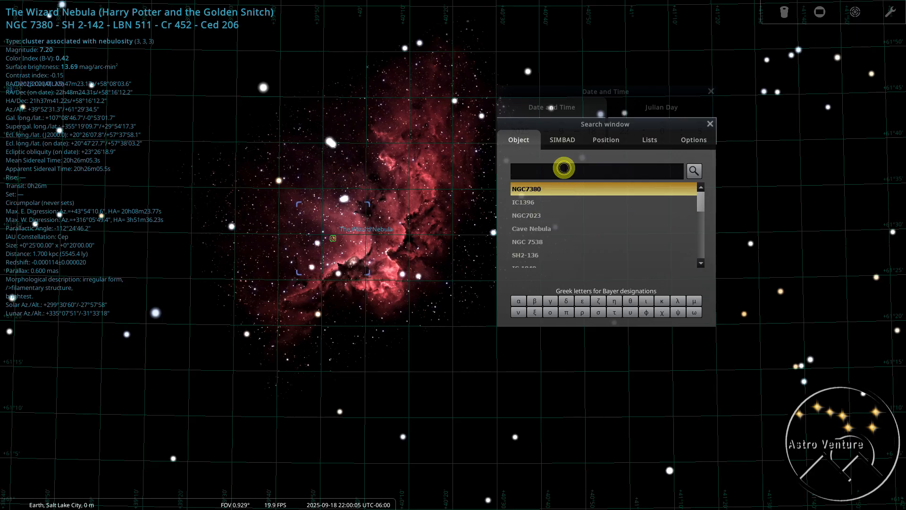
text(ngc)
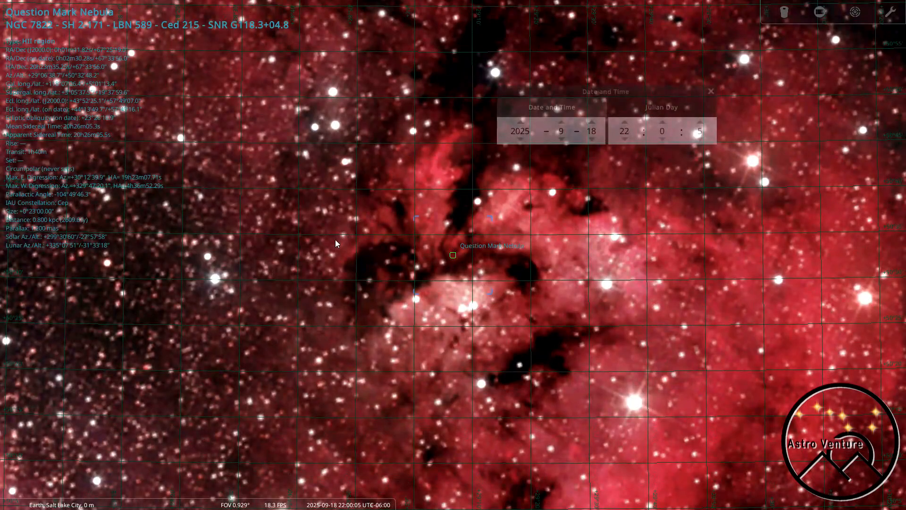
scroll(down, 3)
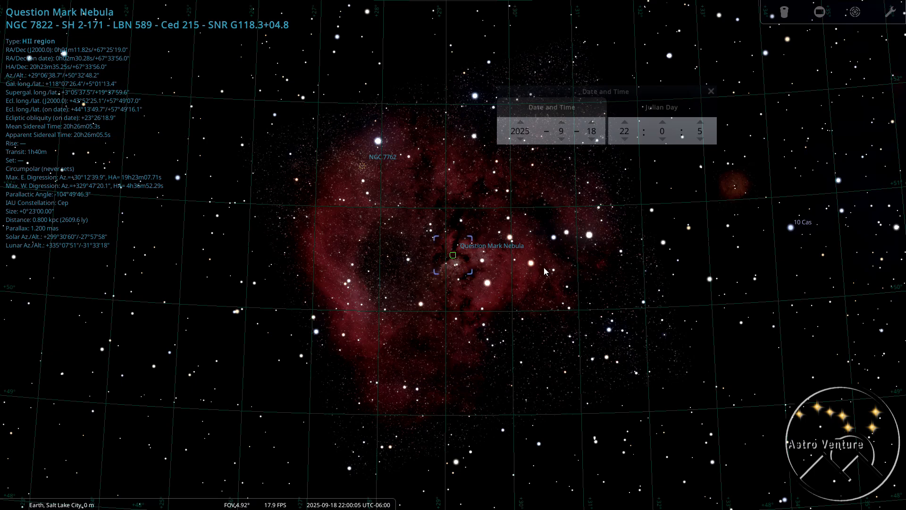
scroll(down, 3)
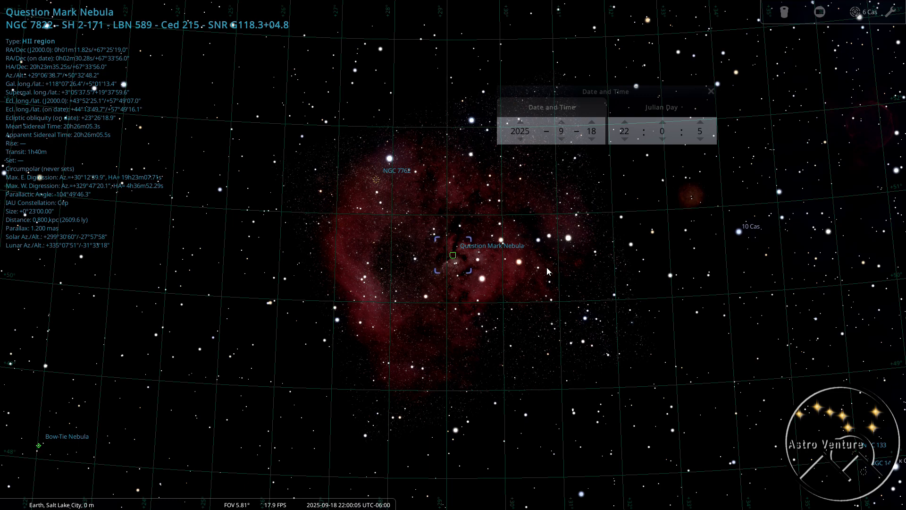
mouse_move(437, 274)
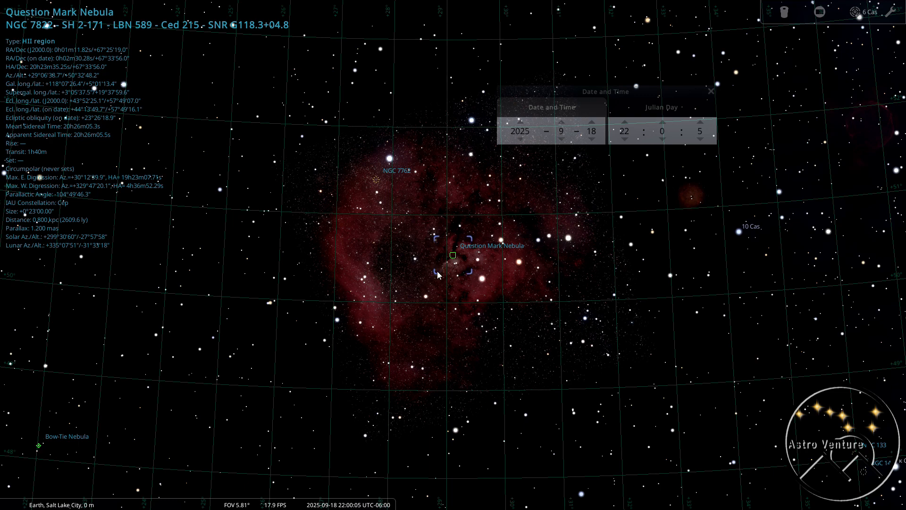
mouse_move(505, 282)
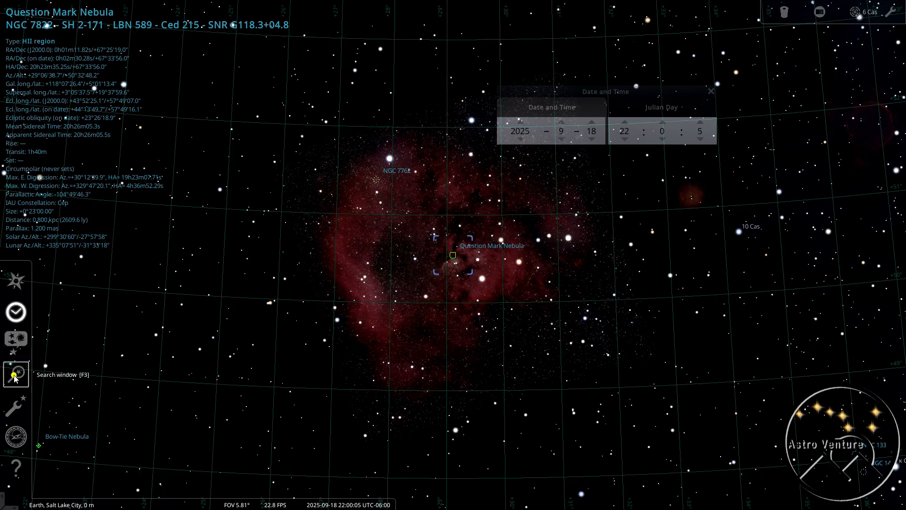
Step: Search NGC 7538 to centre on the Northern Lagoon Nebula
click(16, 373)
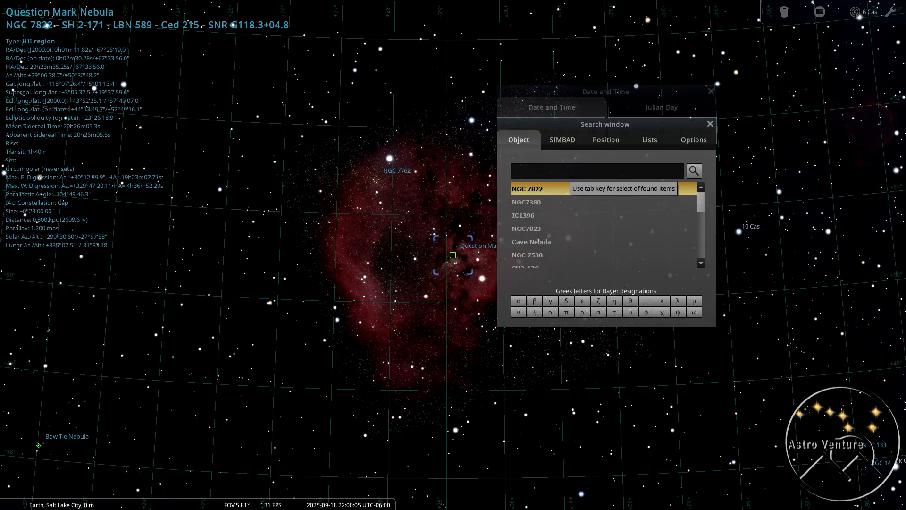
text(ngc)
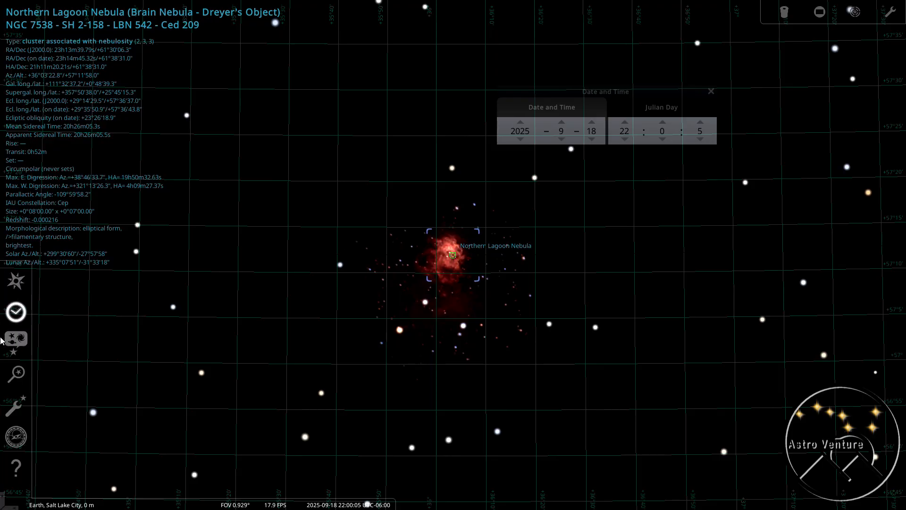
Step: Zoom out slightly so the full Cave Nebula image and its surrounding stars fit the view
click(16, 373)
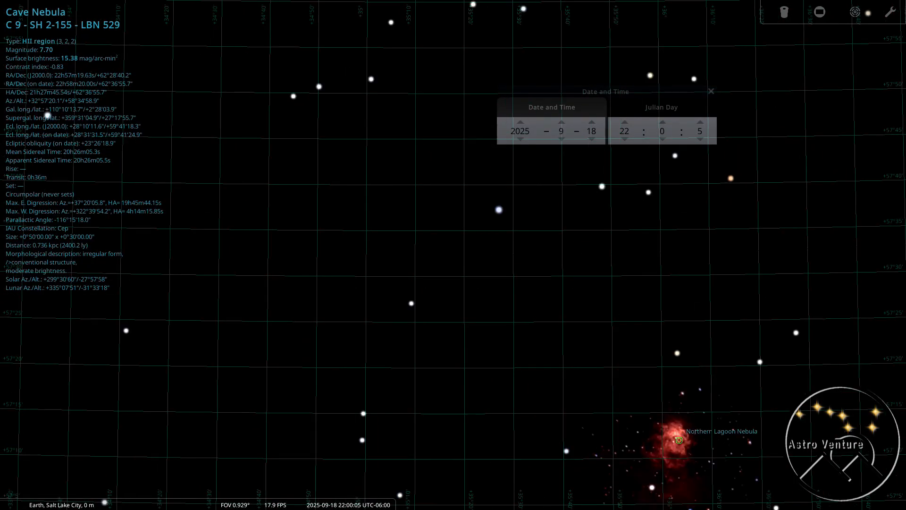
scroll(down, 3)
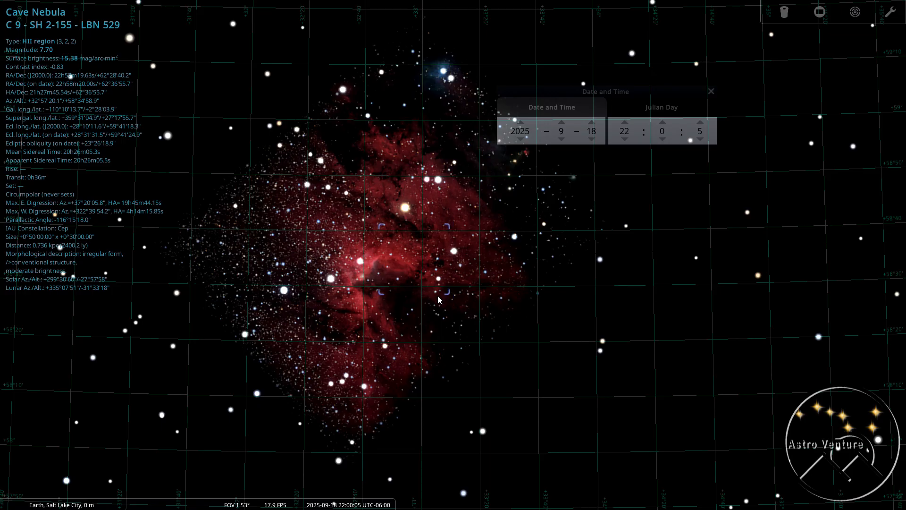
mouse_move(421, 235)
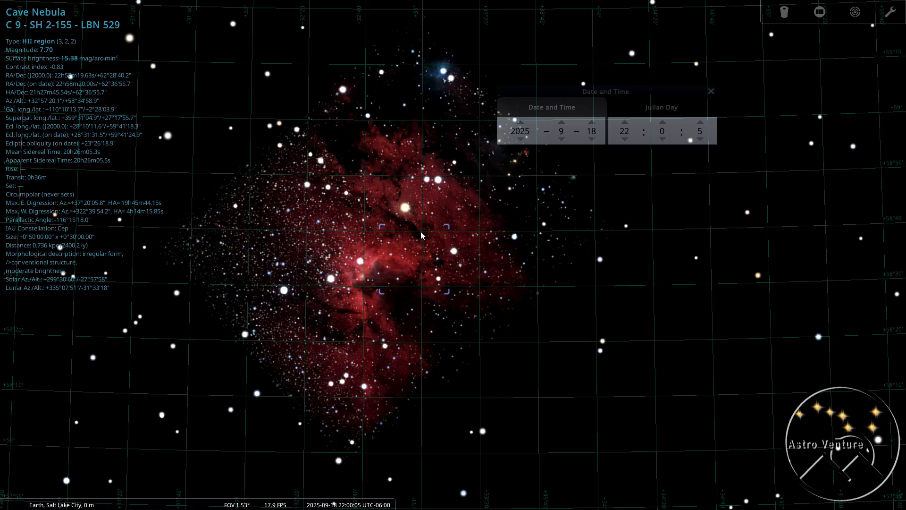
Step: Zoom back out to a wide Cepheus field showing NGC 7762, Caph and nearby nebulae
scroll(down, 3)
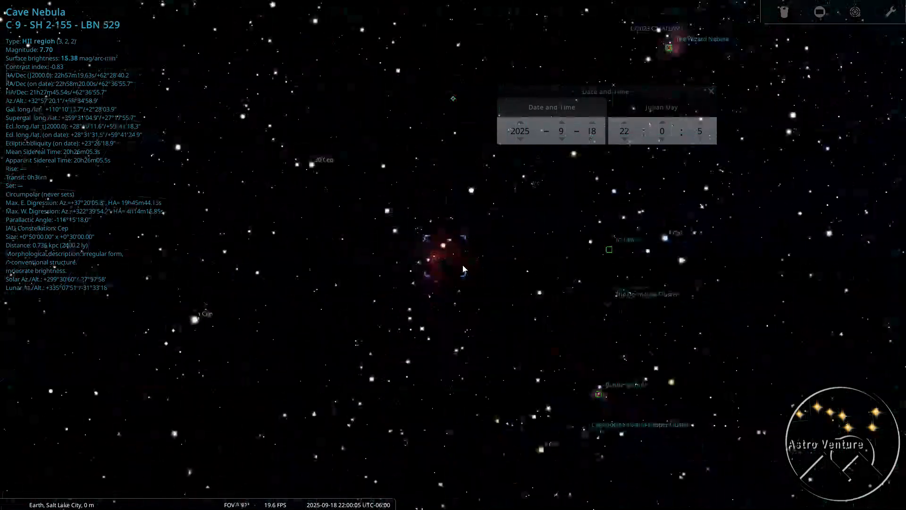
scroll(down, 3)
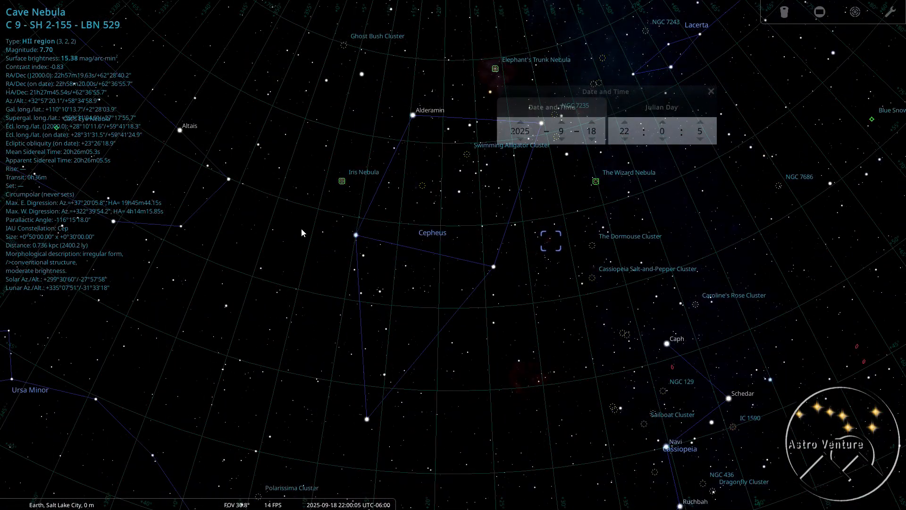
mouse_move(377, 254)
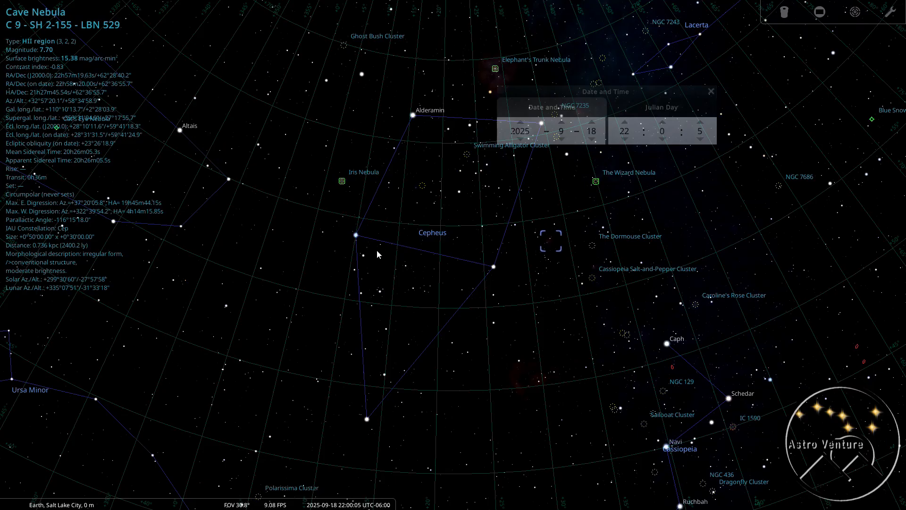
mouse_move(403, 200)
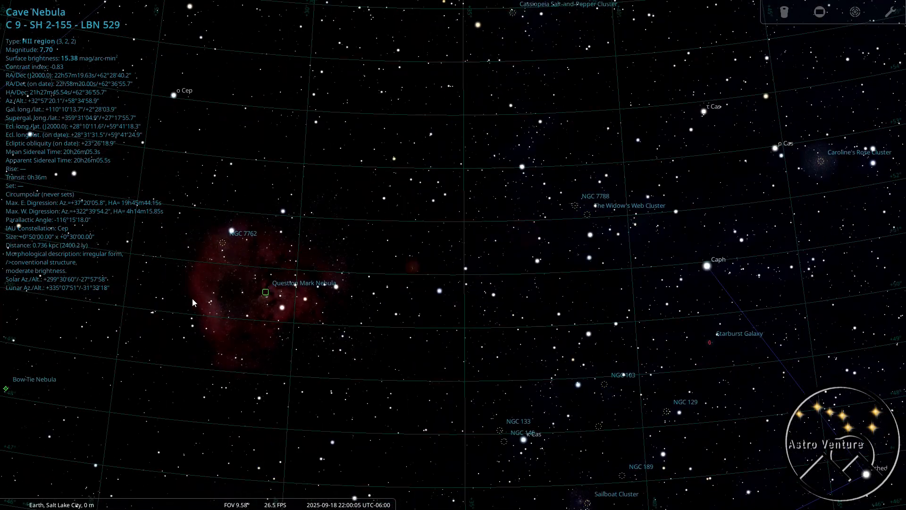
mouse_move(257, 290)
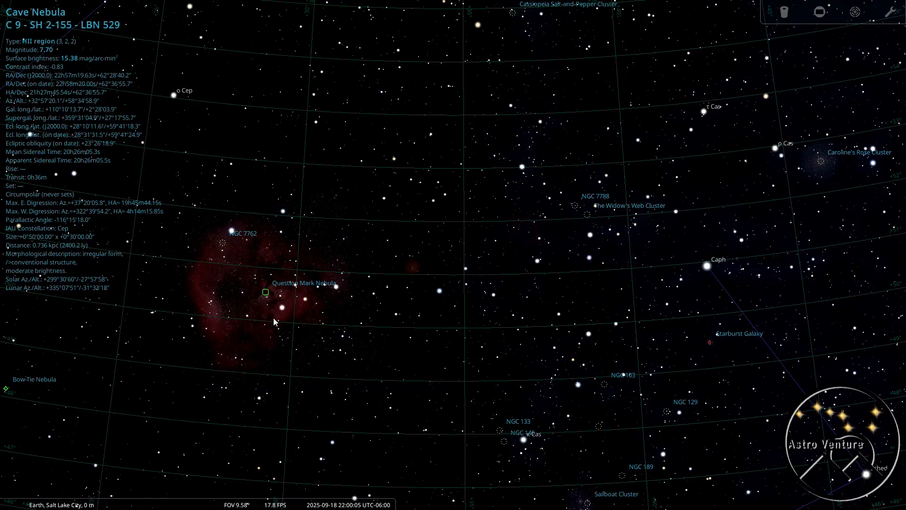
Step: Select the Question Mark Nebula, then zoom in on the red ring nebula near 9 Cas and NGC 7788
click(266, 292)
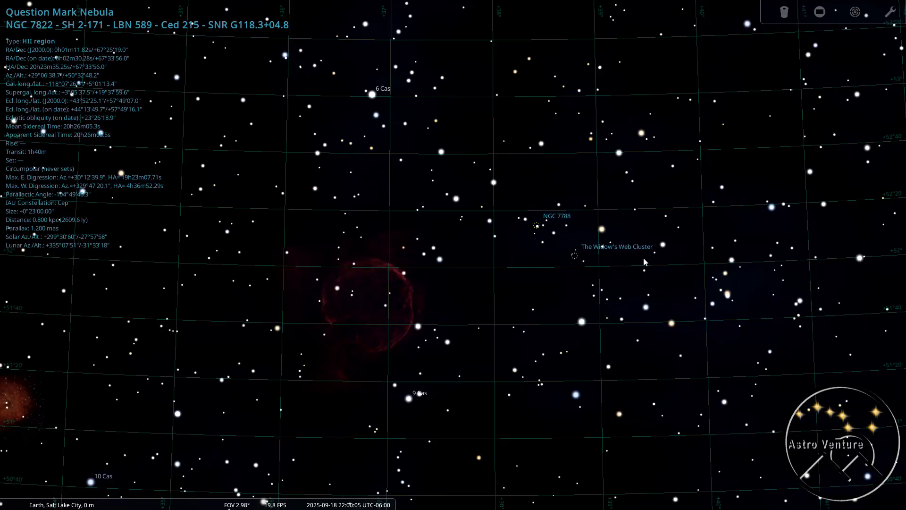
mouse_move(558, 223)
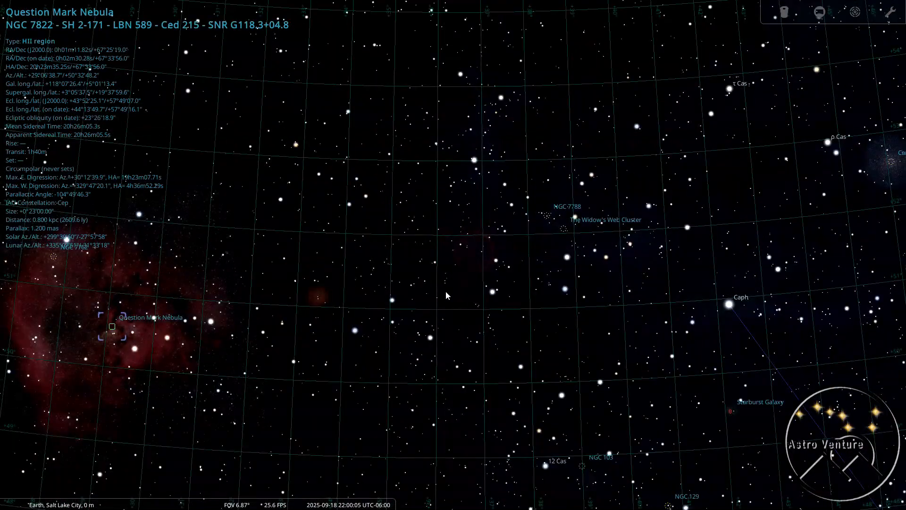
mouse_move(596, 229)
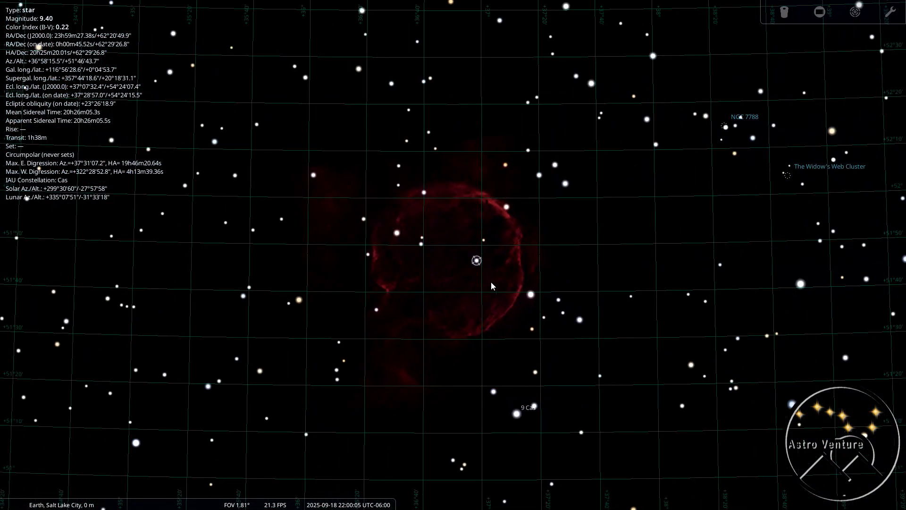
scroll(down, 3)
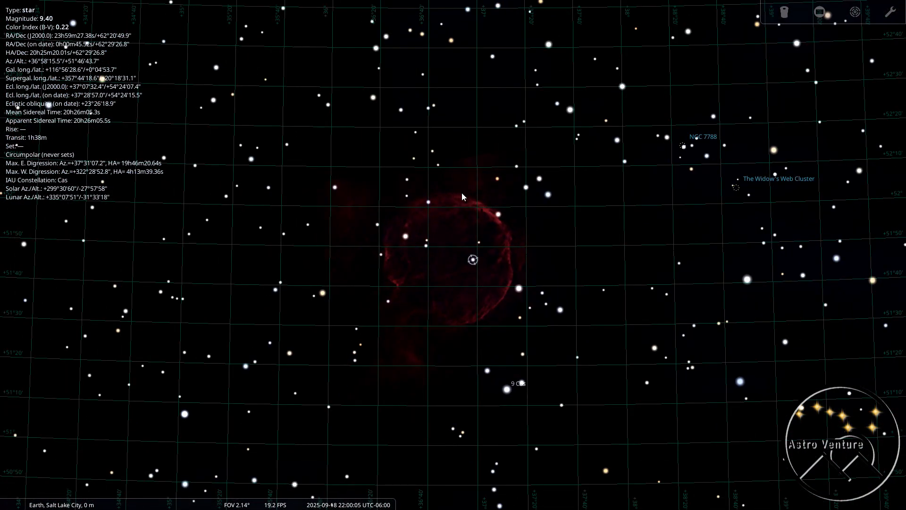
mouse_move(441, 207)
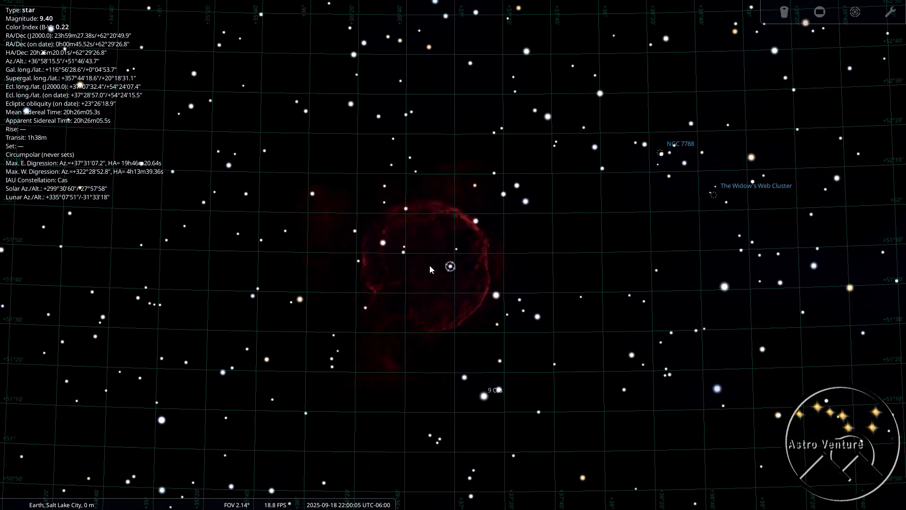
mouse_move(466, 238)
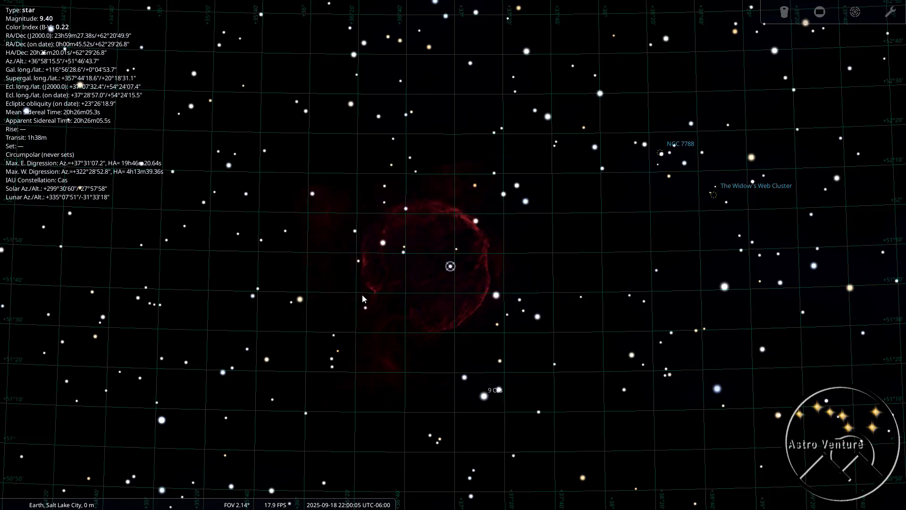
Step: Zoom out to an 83.7° field and pan down across Cygnus to the Milky Way core over Sagittarius
scroll(down, 3)
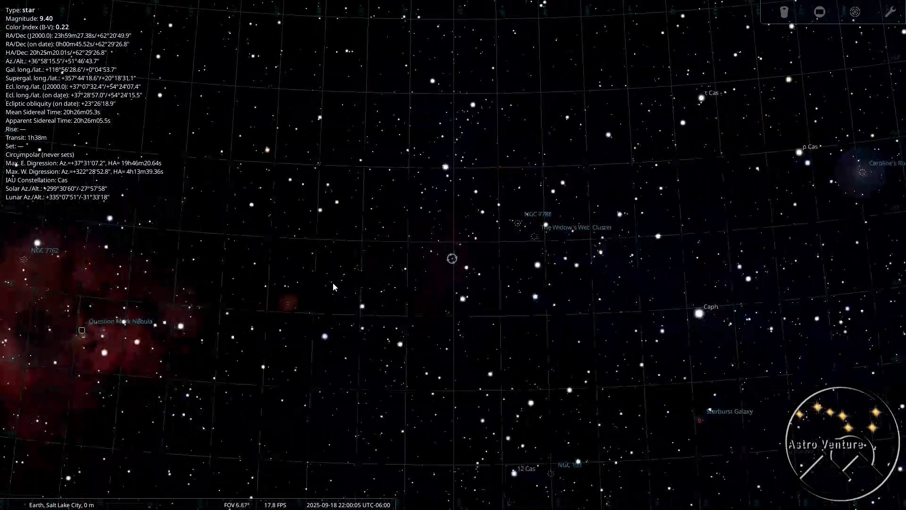
scroll(down, 3)
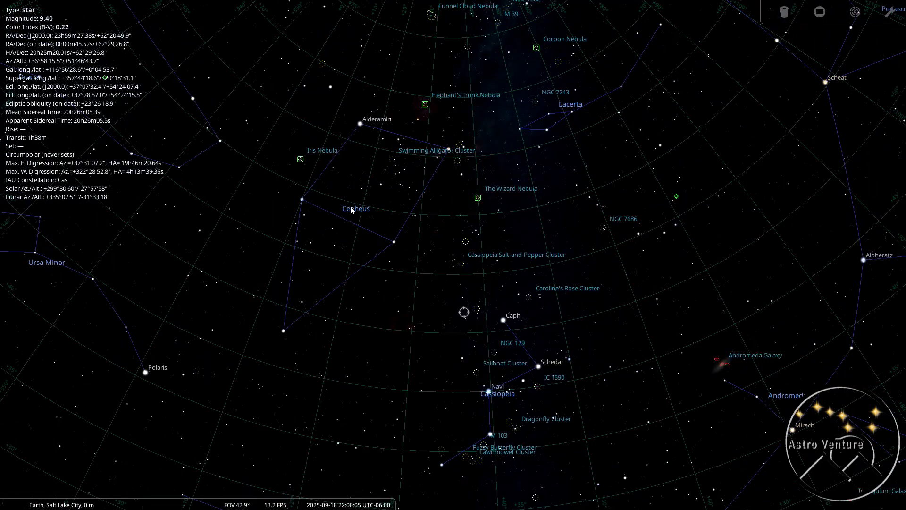
mouse_move(653, 303)
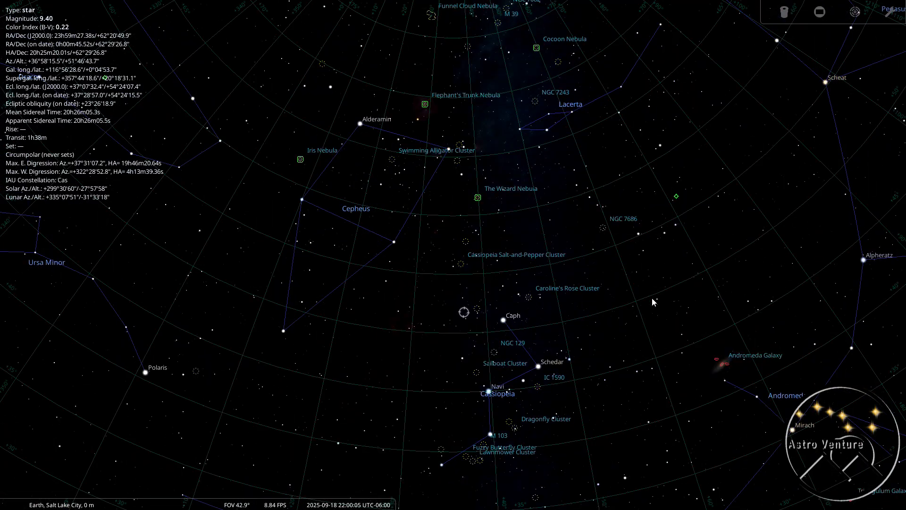
scroll(down, 3)
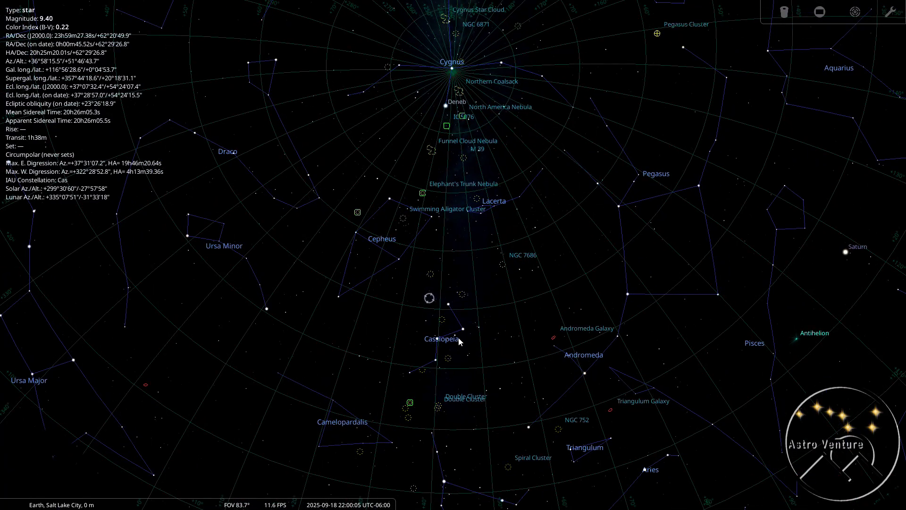
mouse_move(479, 363)
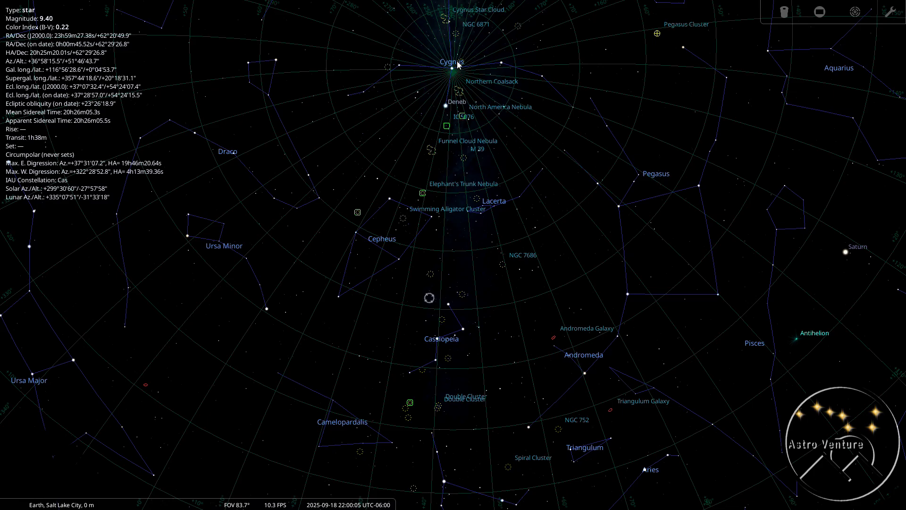
mouse_move(457, 71)
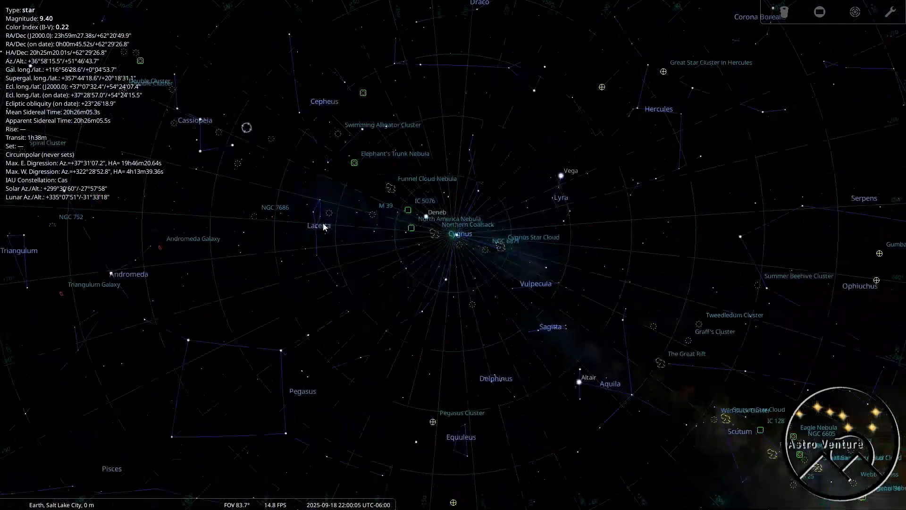
drag(439, 220, 454, 359)
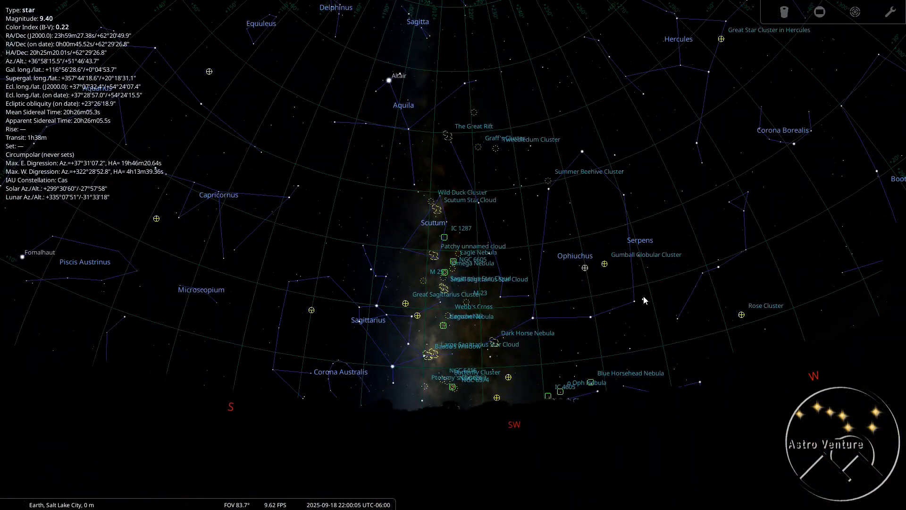
mouse_move(504, 241)
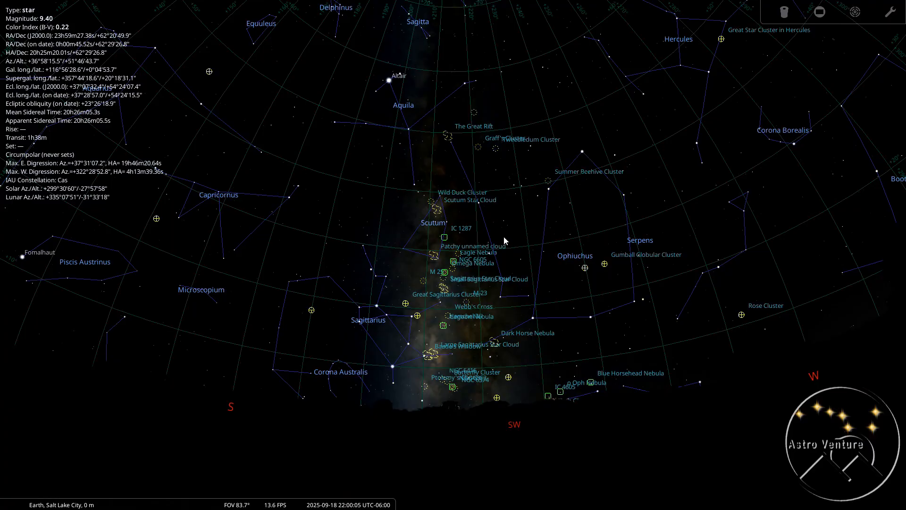